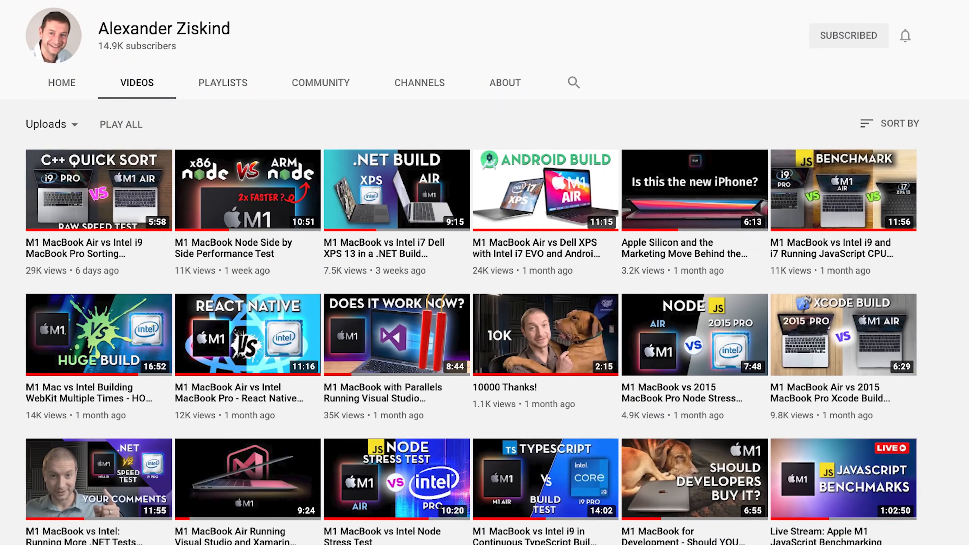
Trash the Visual Studio Code apps from Applications and browse to the home folder
scroll("up", 3)
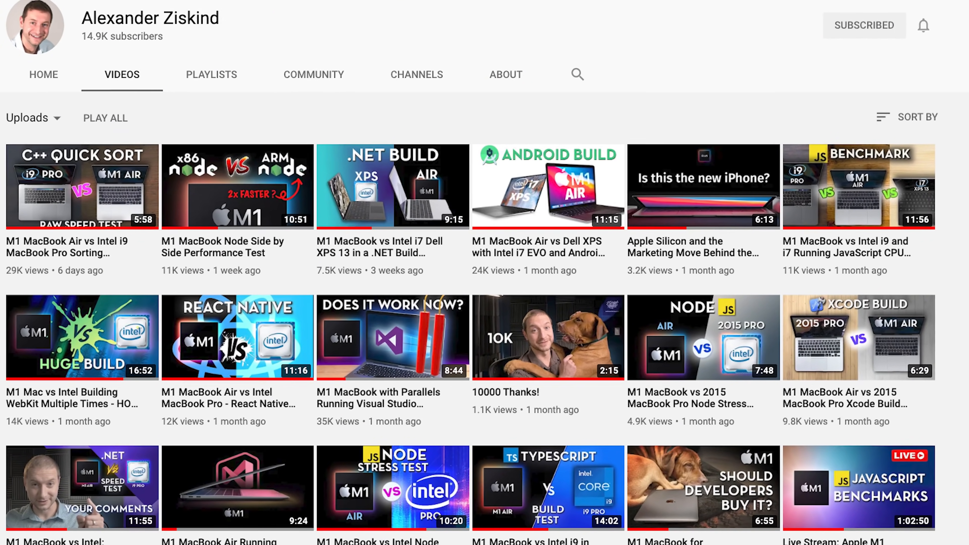
scroll("down", 3)
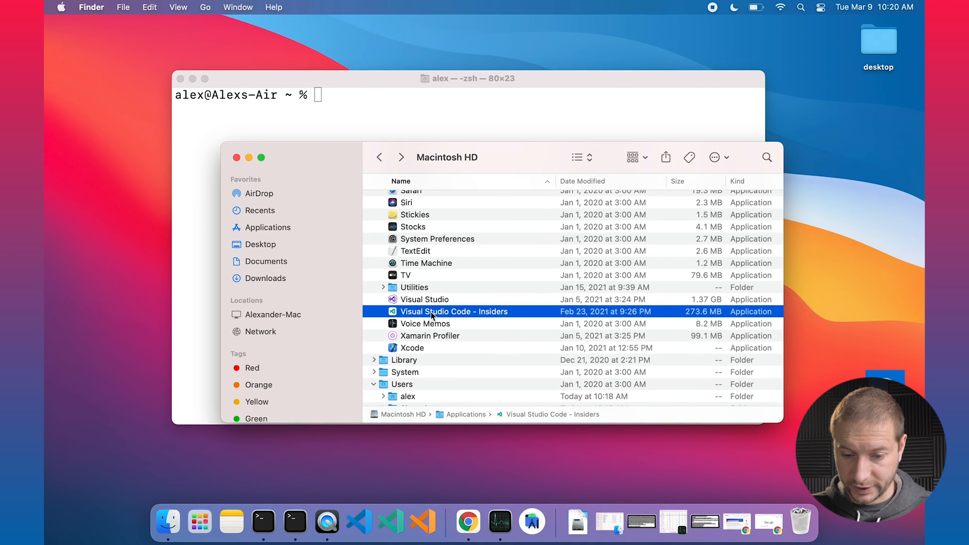
mouse_move(803, 518)
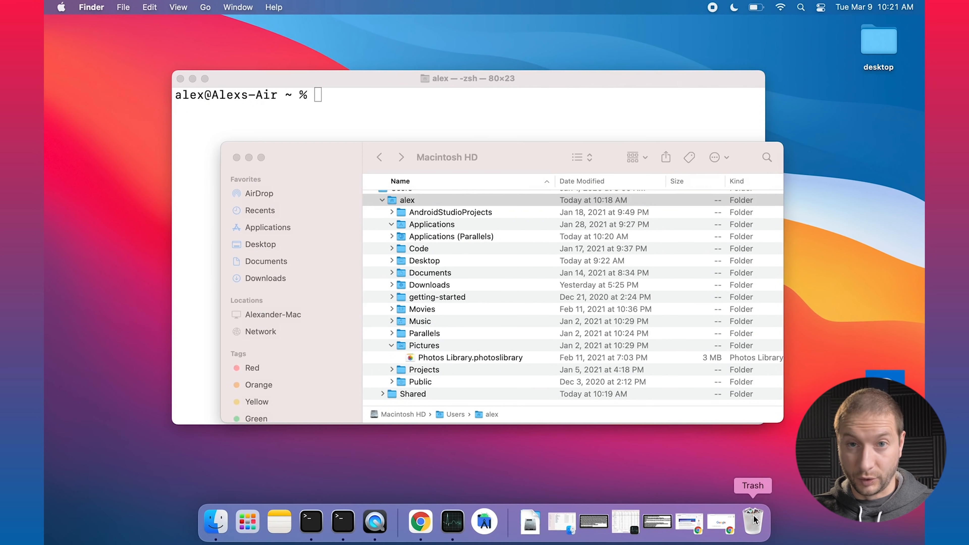
left_click(237, 157)
type("ls")
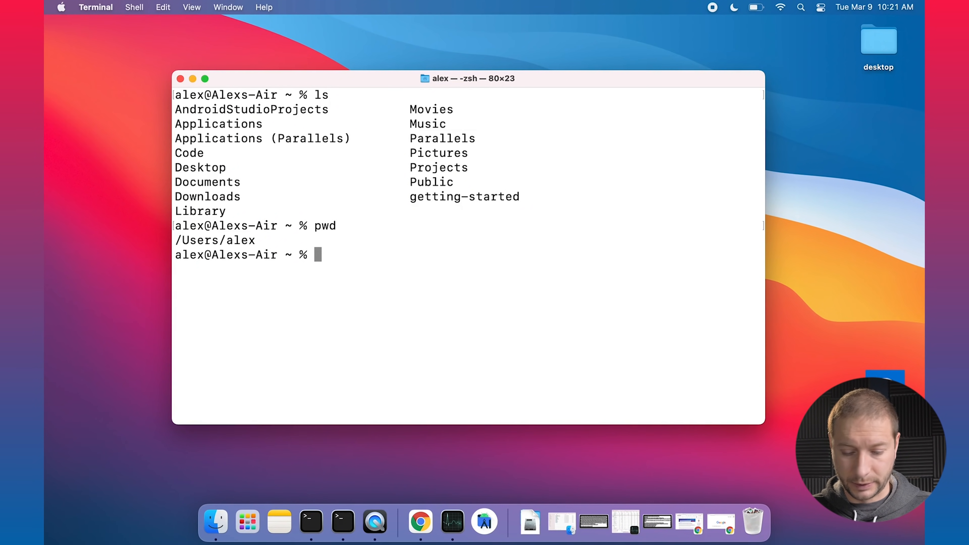
cd into ~/Library/Application Support, list it, and rm -rf the Code and 'Code - Exploration' folders
type("cd Library && ls -la")
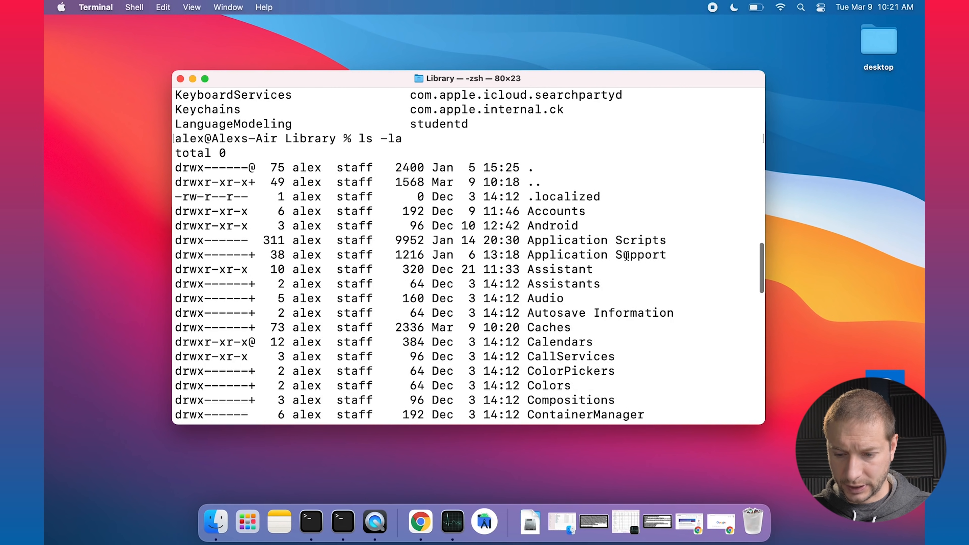
type("cd")
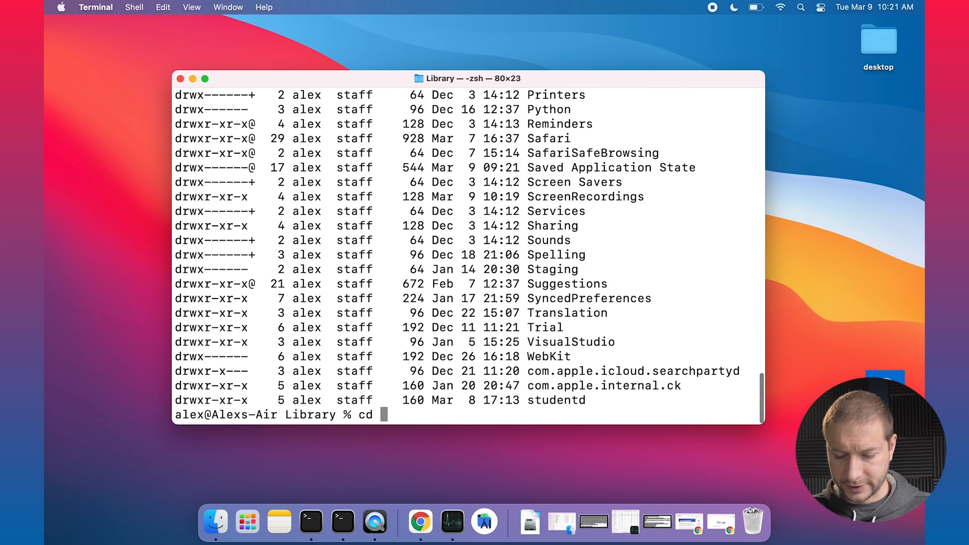
key("Return")
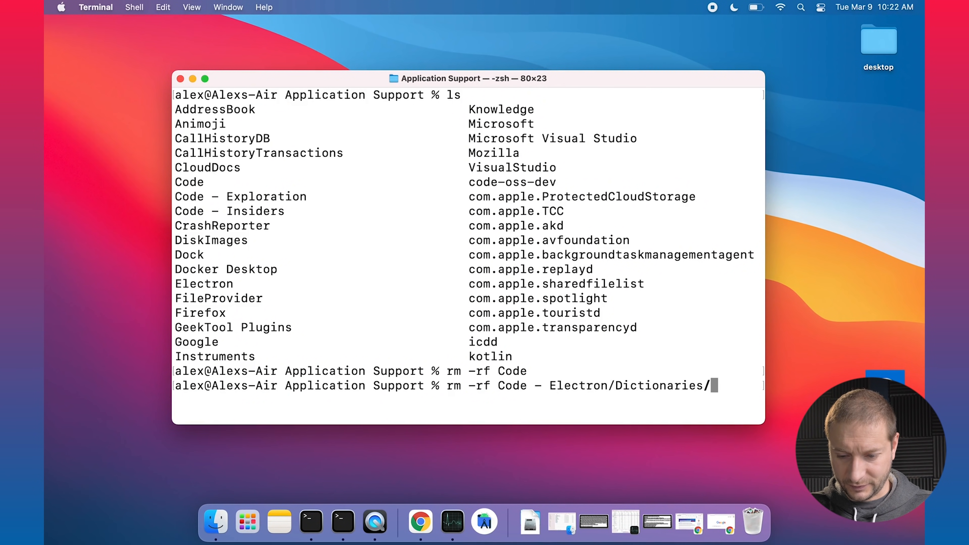
key("backspace")
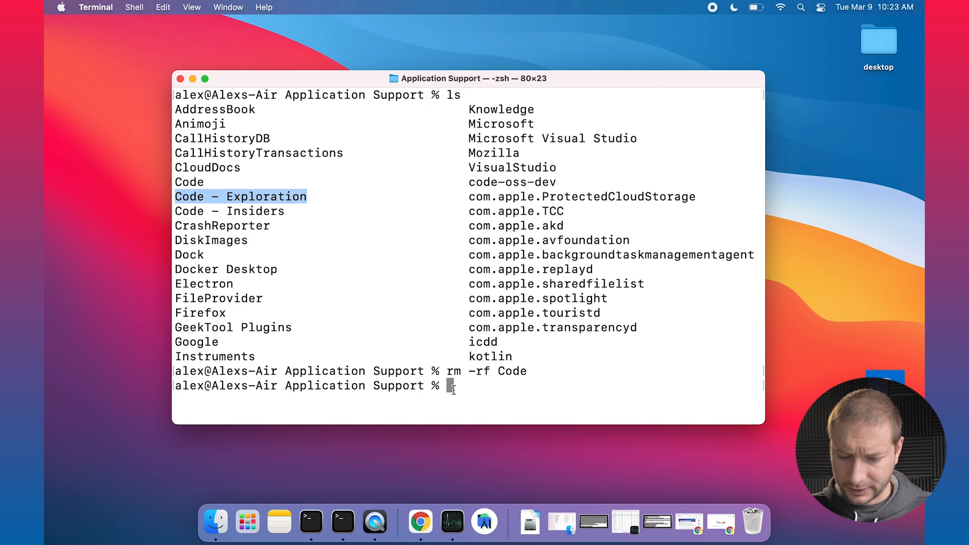
type("op")
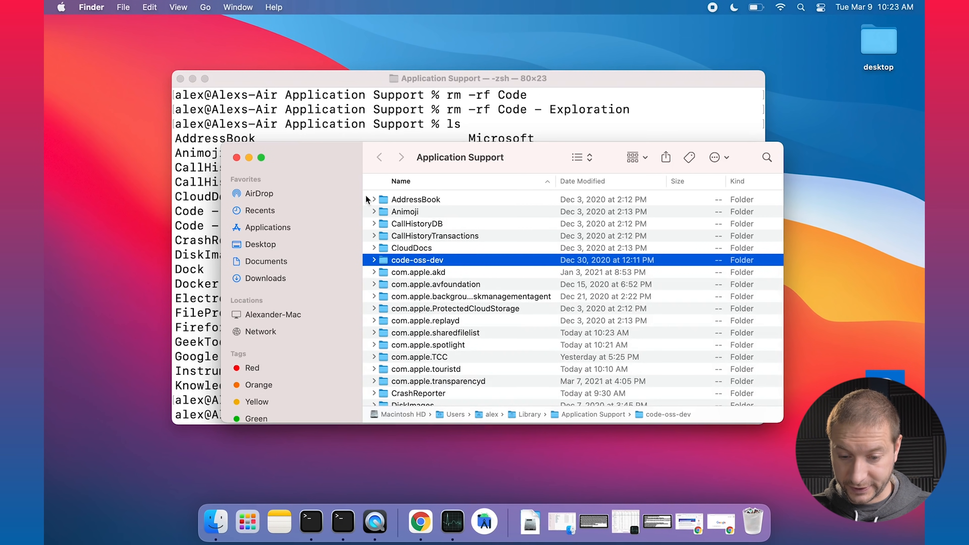
mouse_move(531, 417)
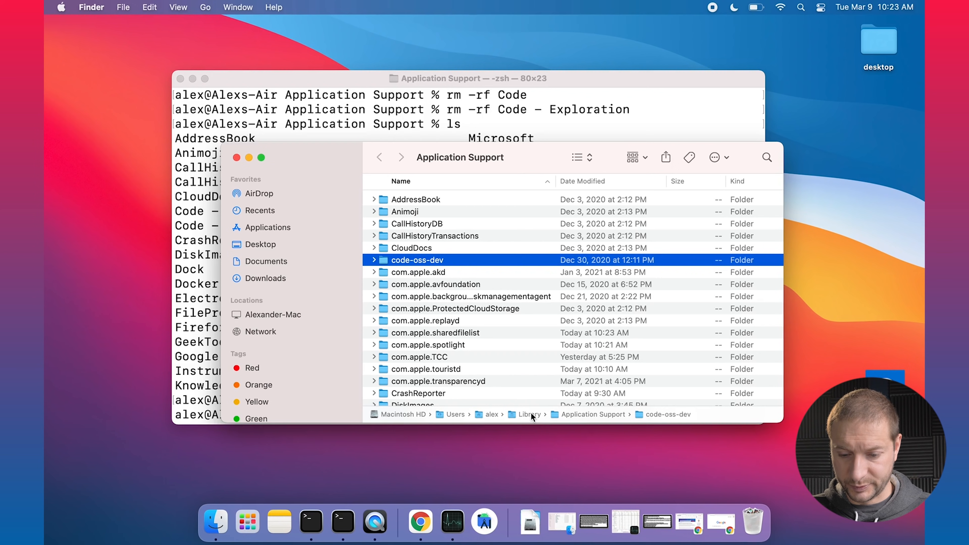
In Library/Caches select the com.microsoft.VSCode, Exploration and Insiders cache folders and trash them
left_click(380, 157)
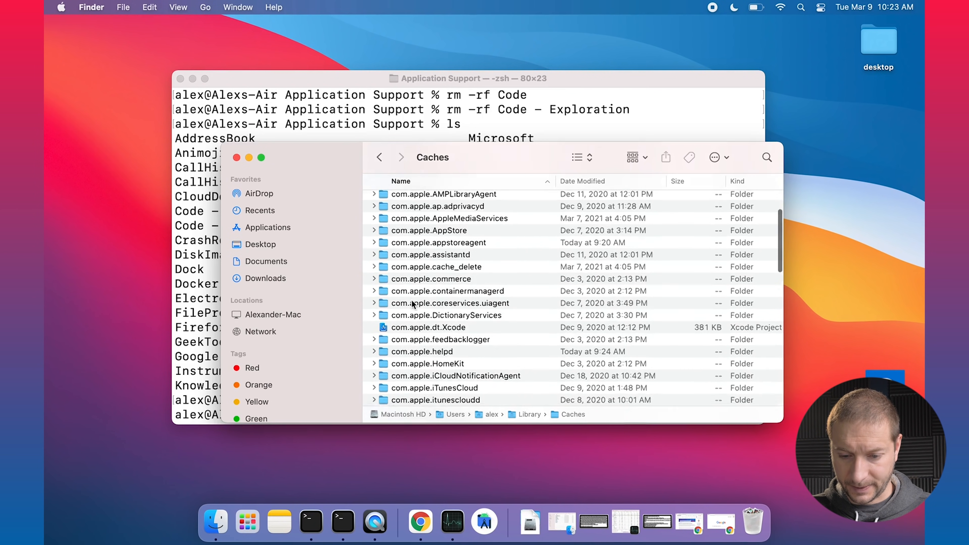
scroll("down", 3)
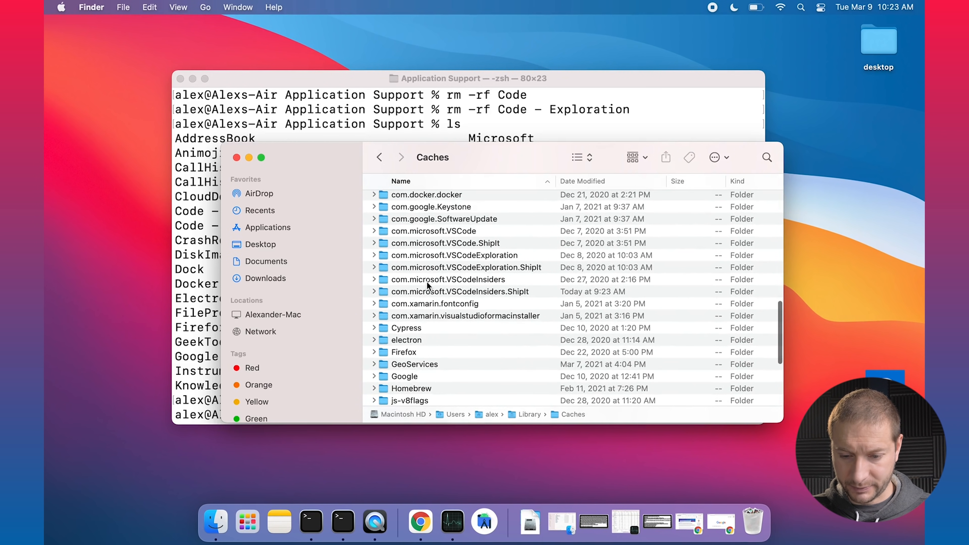
left_click(433, 231)
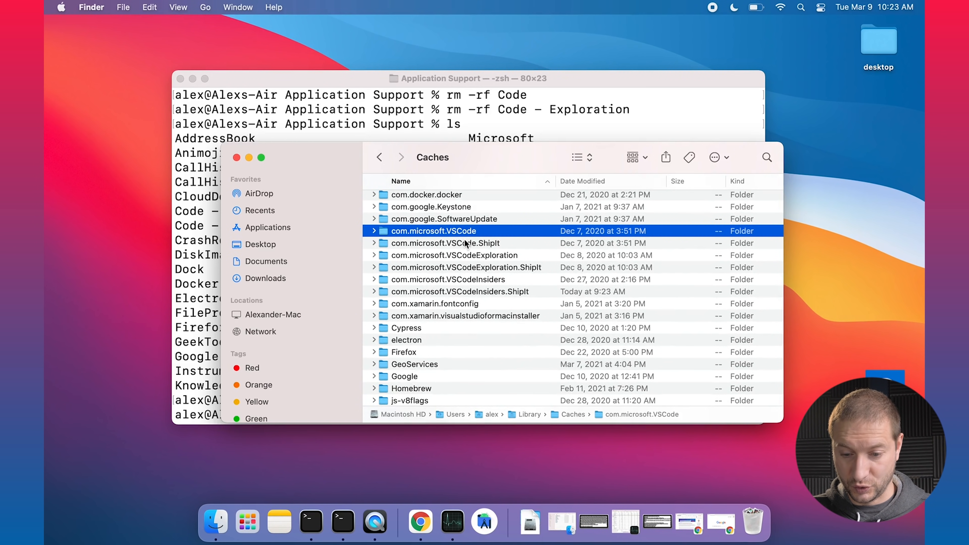
left_click(466, 267)
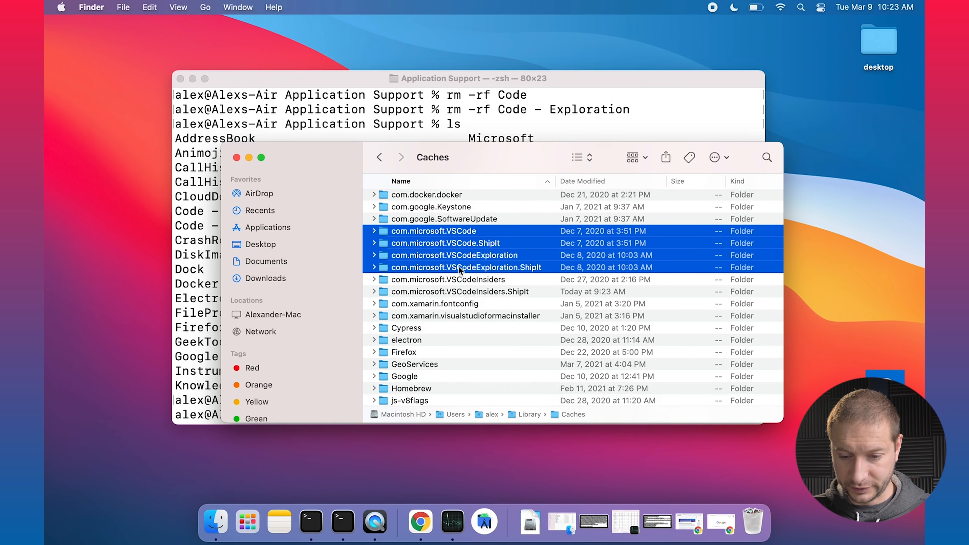
left_click(459, 291)
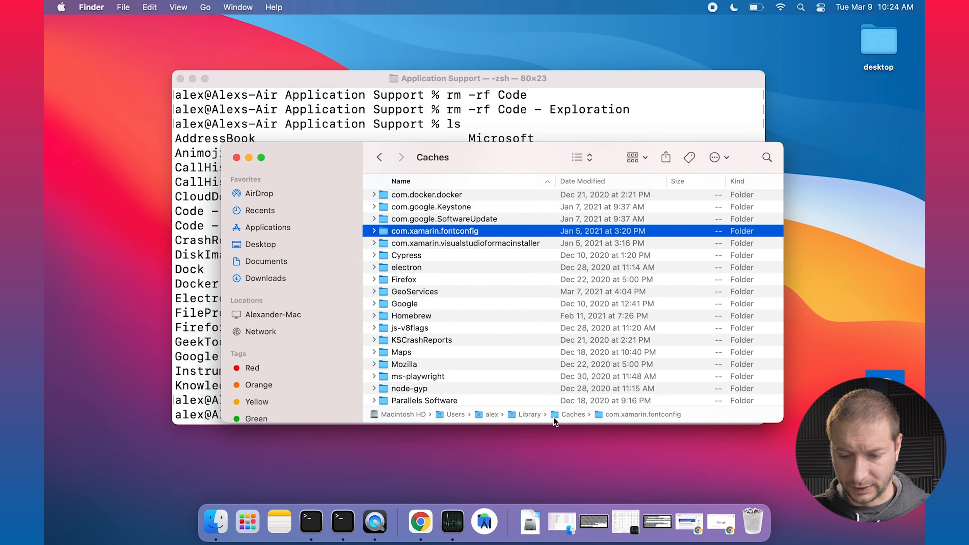
In Saved Application State, move the VSCode and VSCodeInsiders savedState folders to the Trash
left_click(528, 414)
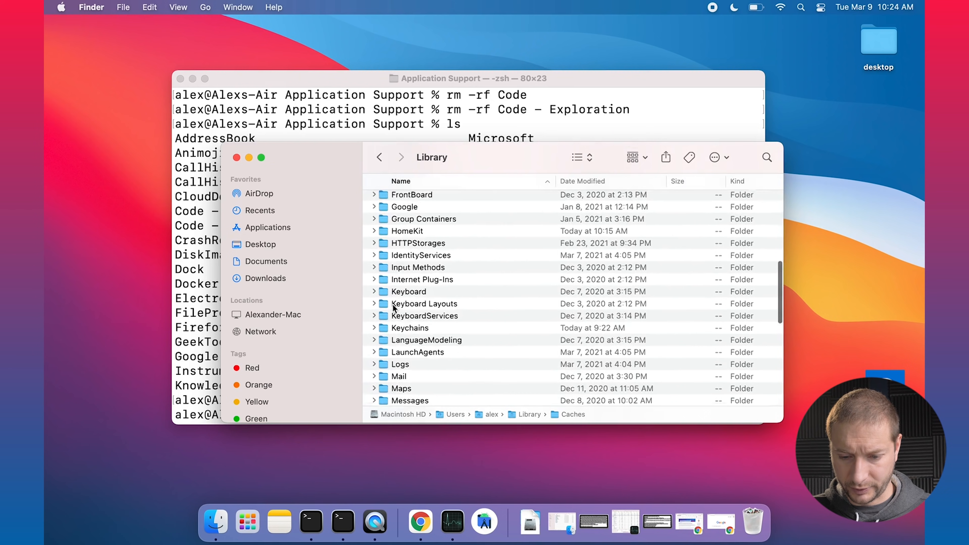
scroll("down", 3)
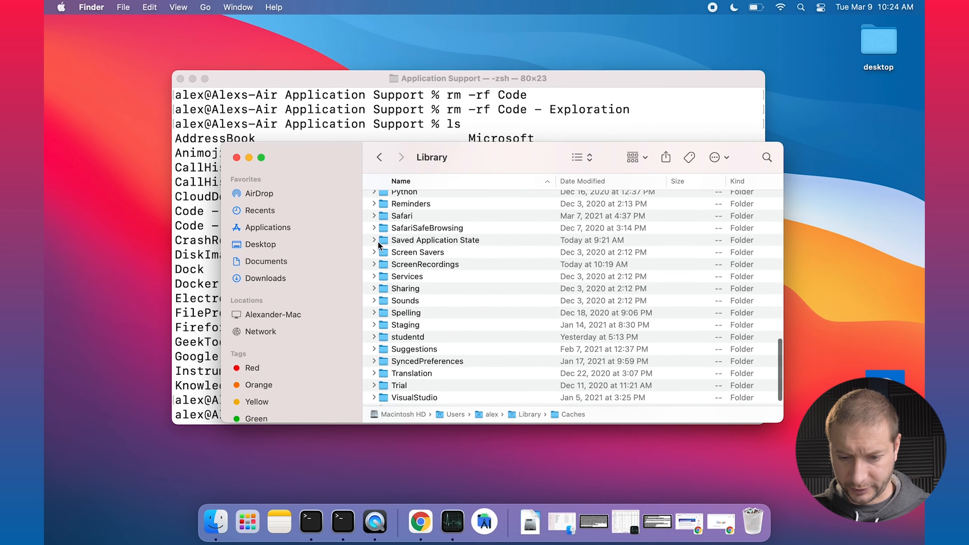
double_click(435, 240)
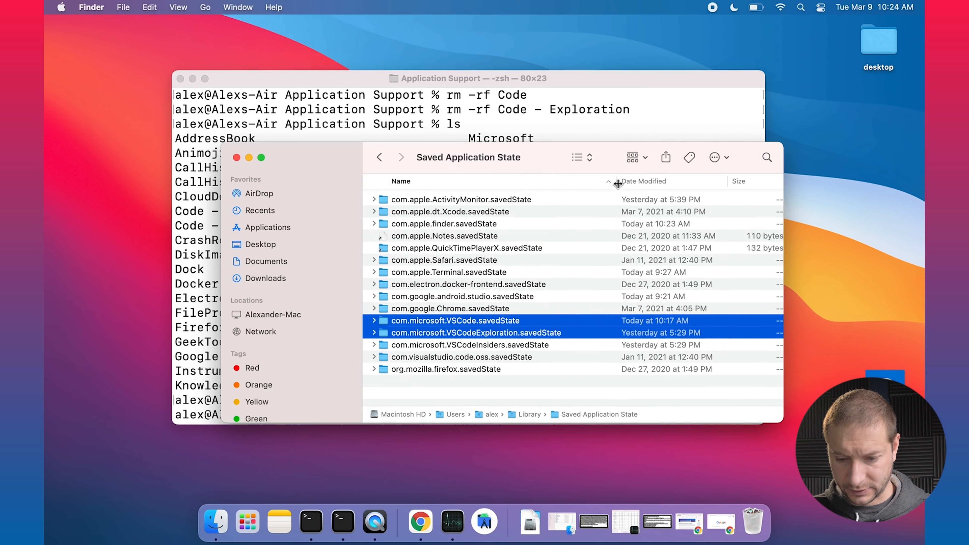
left_click(469, 345)
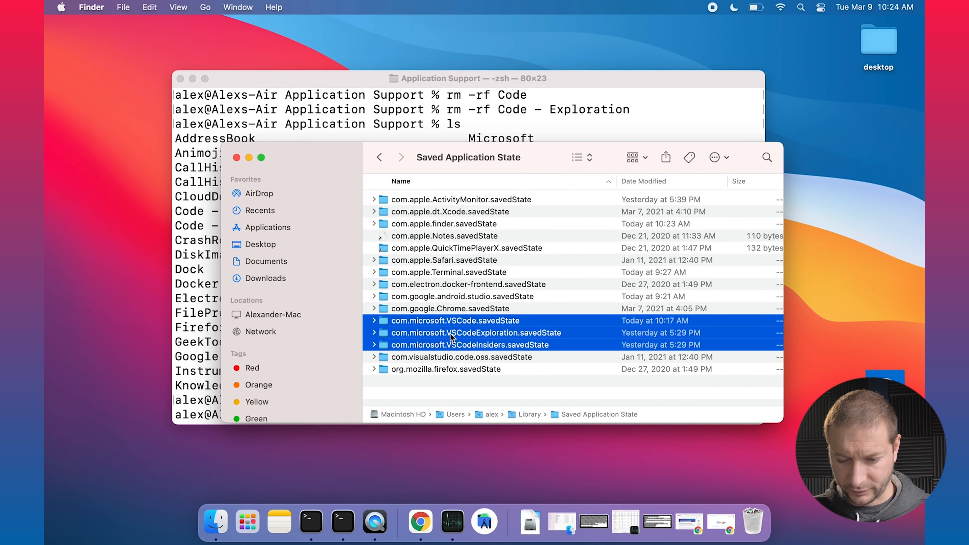
right_click(454, 333)
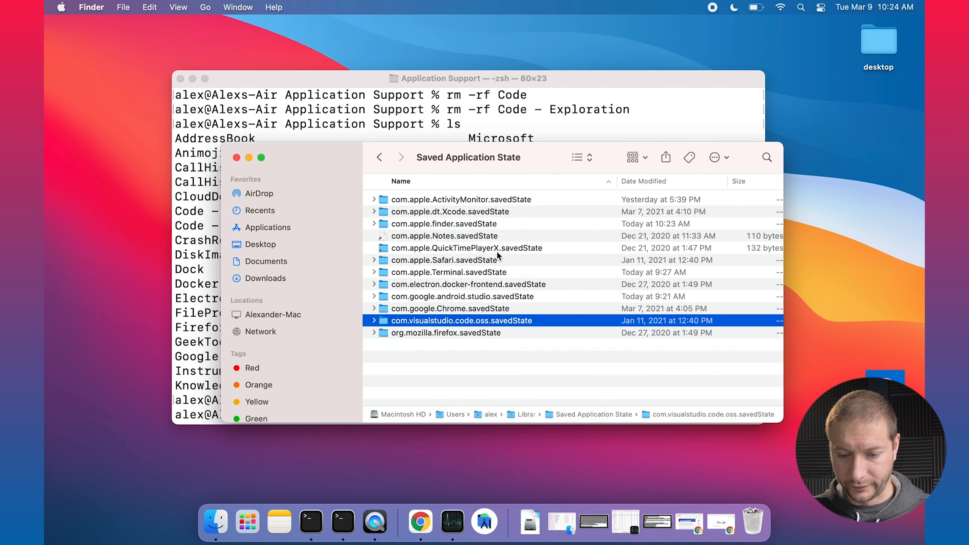
left_click(436, 522)
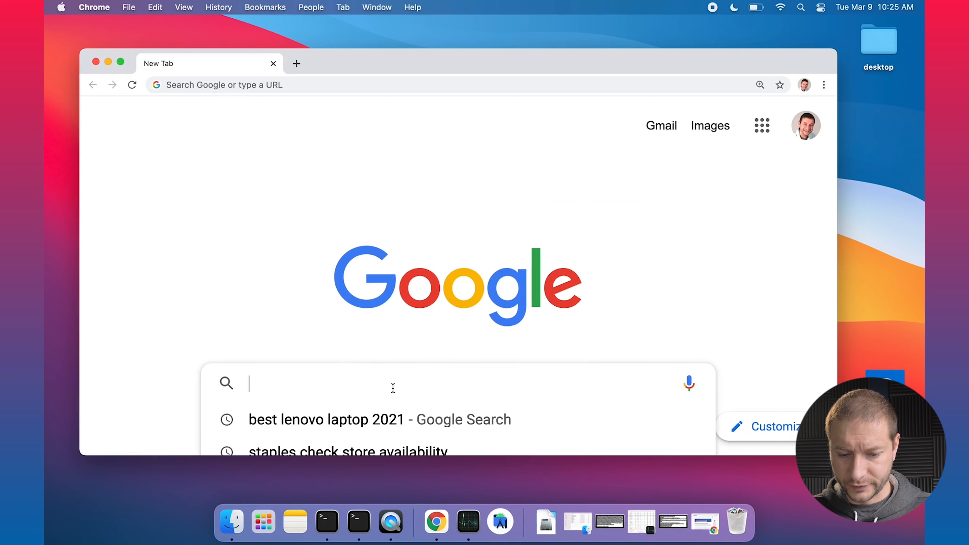
Search 'vscode', go to code.visualstudio.com and show the macOS Universal download options
type("vscode")
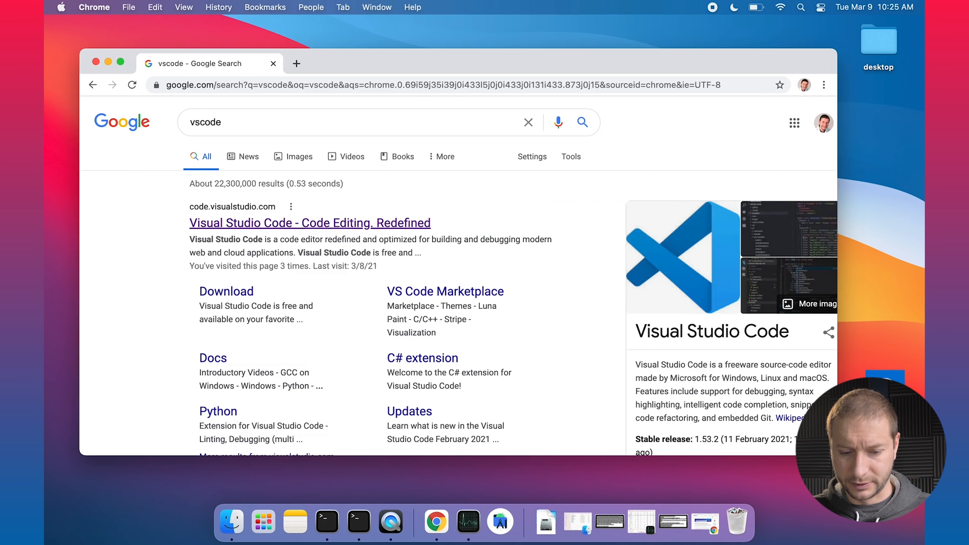
left_click(310, 223)
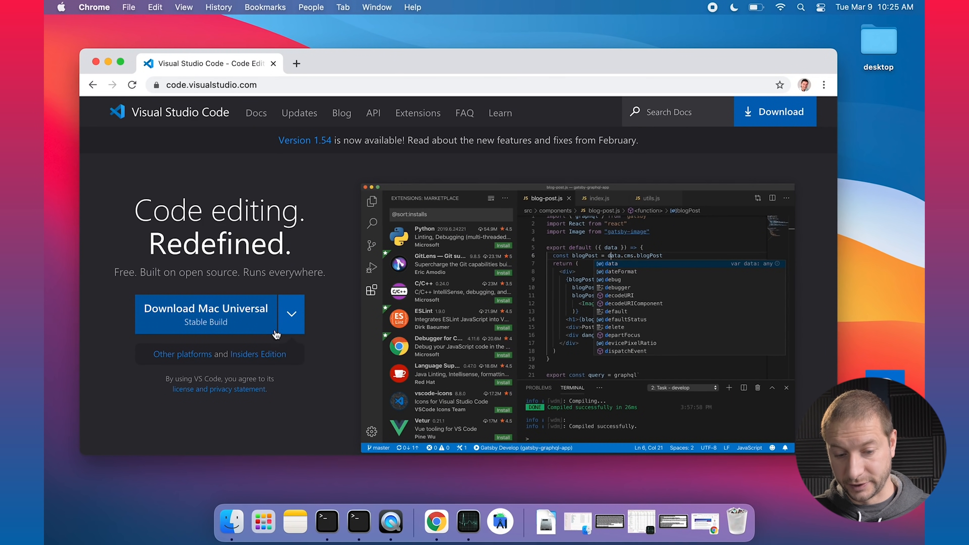
mouse_move(195, 321)
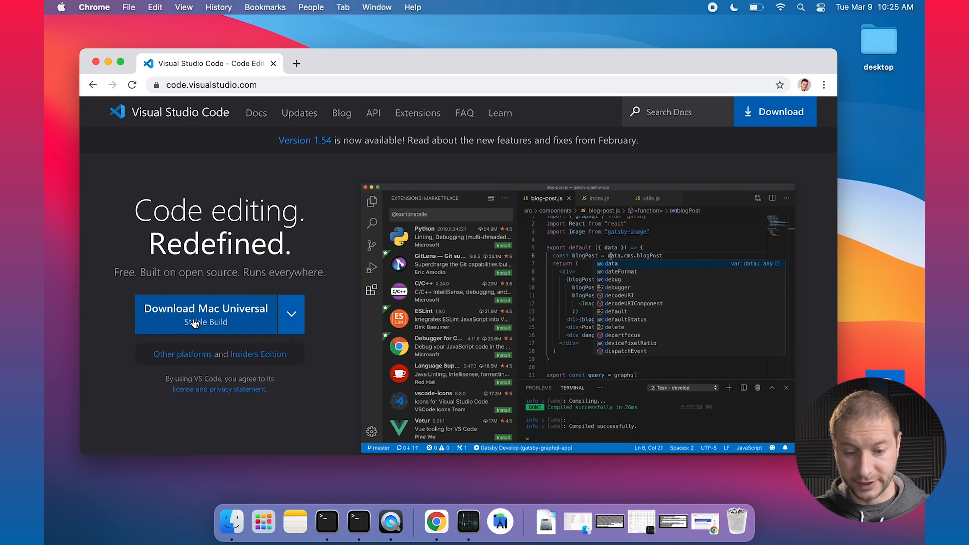
mouse_move(260, 325)
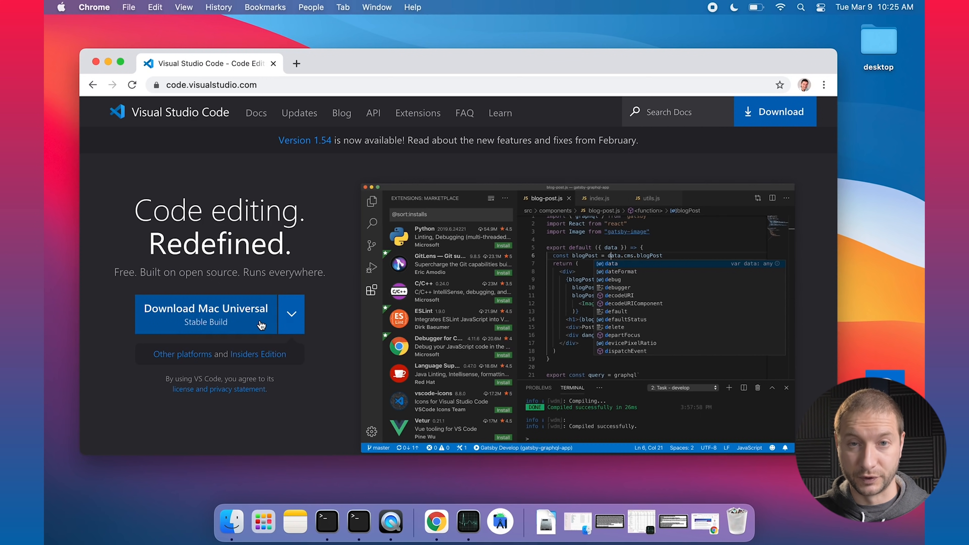
left_click(291, 314)
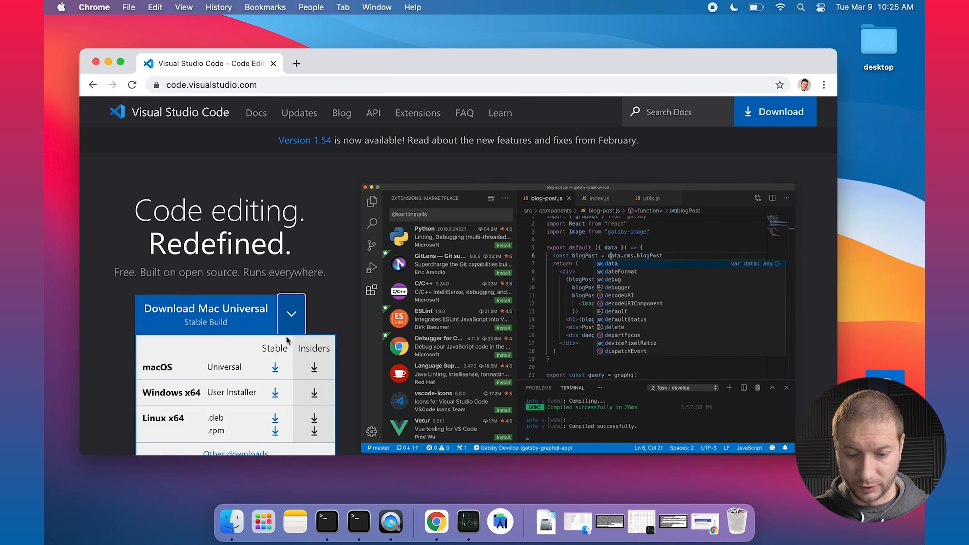
mouse_move(303, 372)
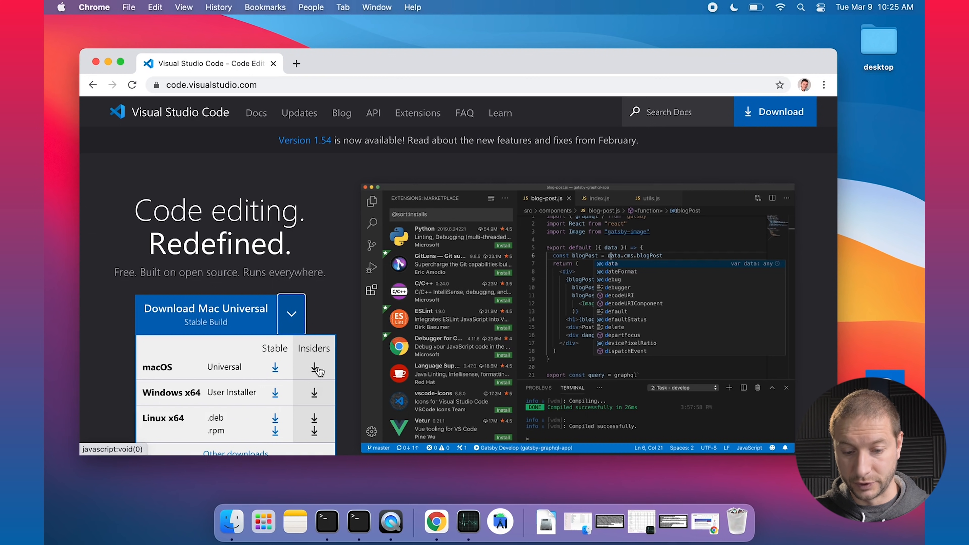
mouse_move(339, 305)
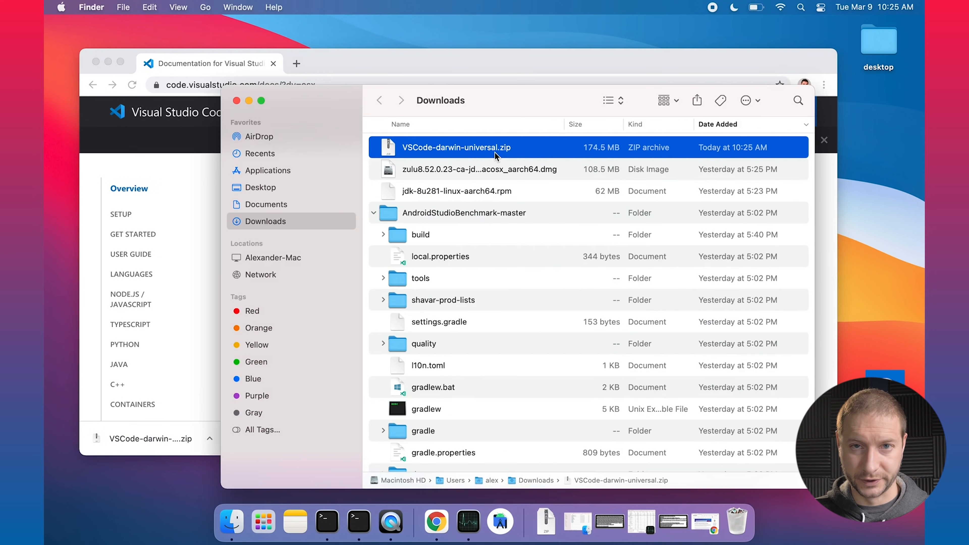
Extract VSCode-darwin-universal.zip in Downloads and close the Finder window
double_click(457, 147)
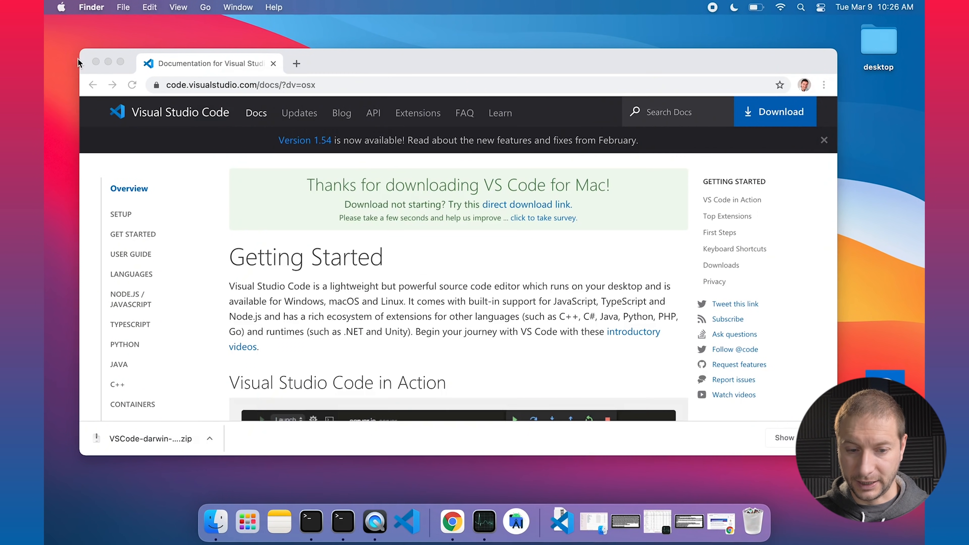
left_click(341, 521)
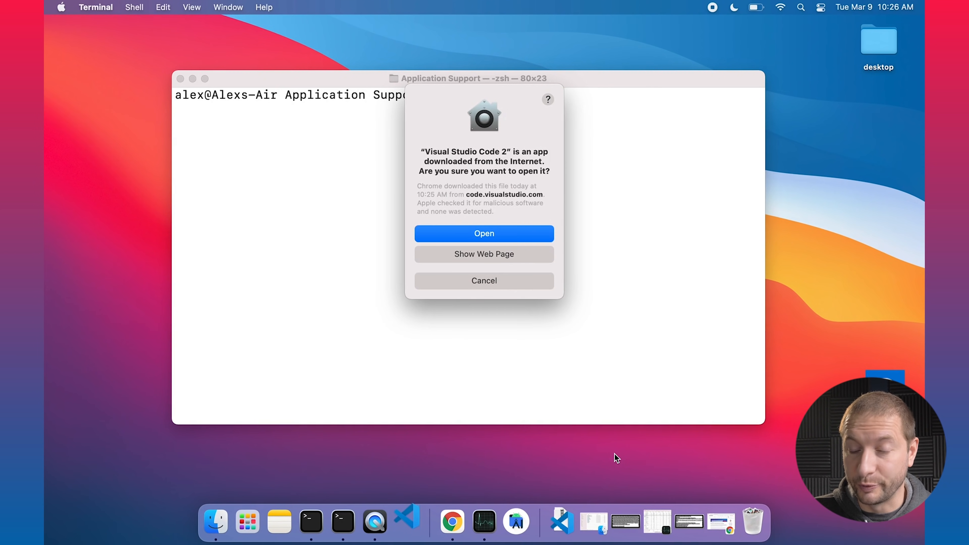
Relaunch Visual Studio Code from the Dock past the security prompt
left_click(485, 233)
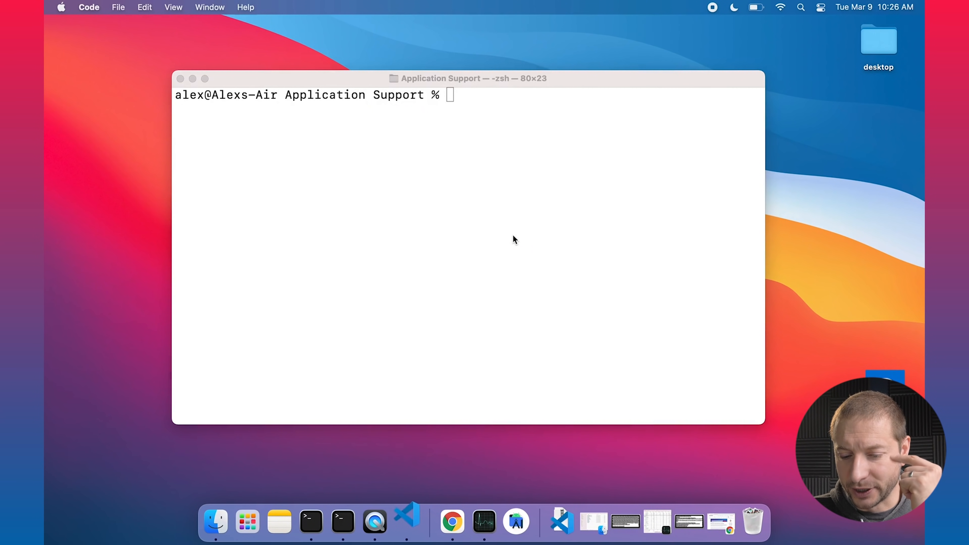
left_click(406, 523)
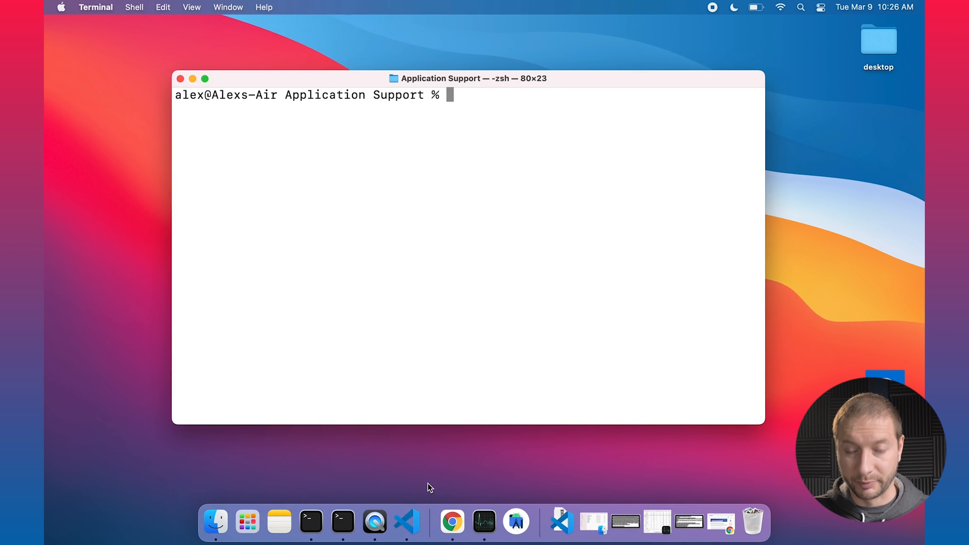
left_click(405, 523)
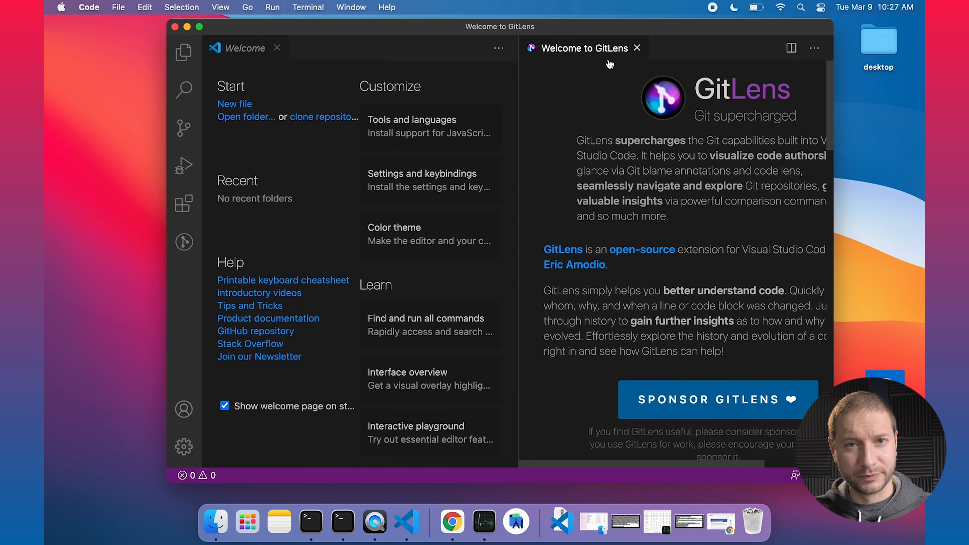
Review the 11 installed extensions in the Extensions view and close the 'Welcome to GitLens' tab
left_click(182, 128)
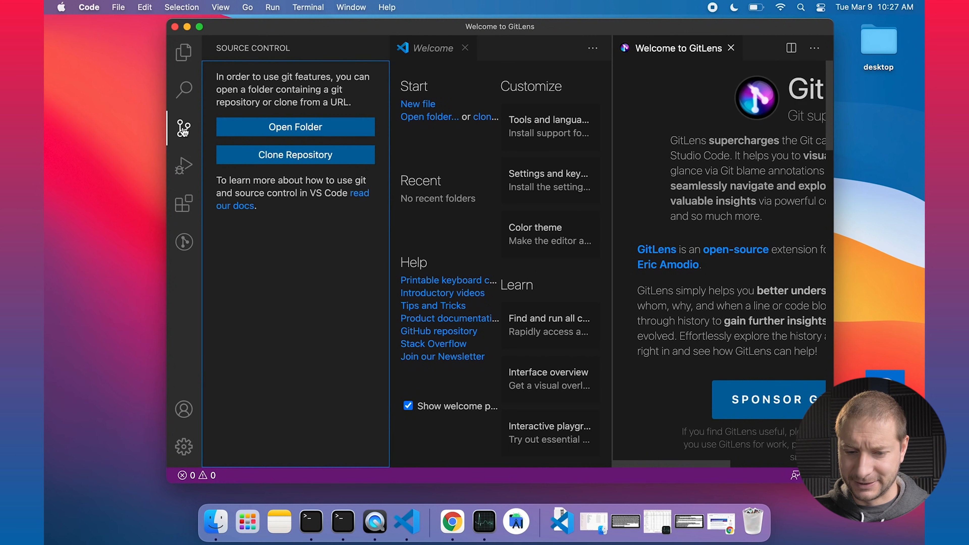
left_click(183, 203)
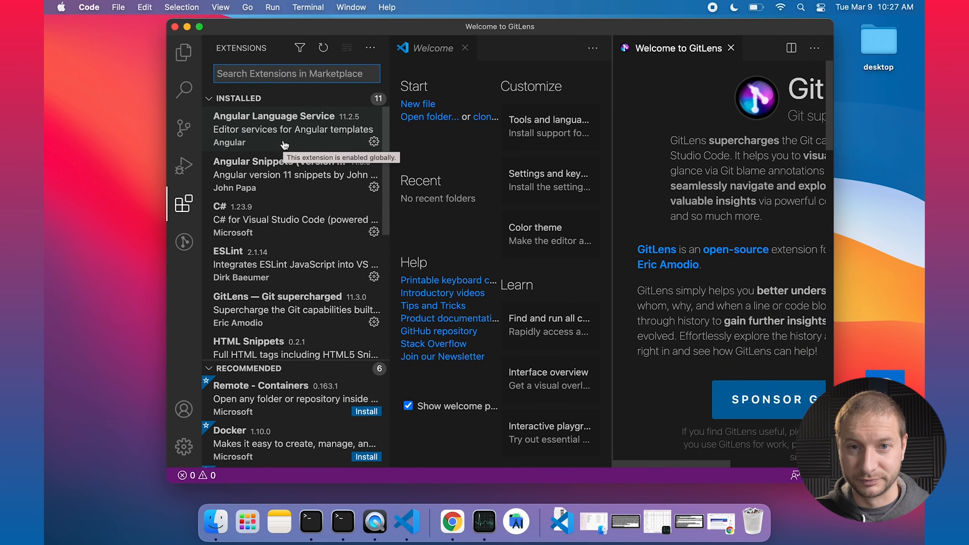
left_click(209, 98)
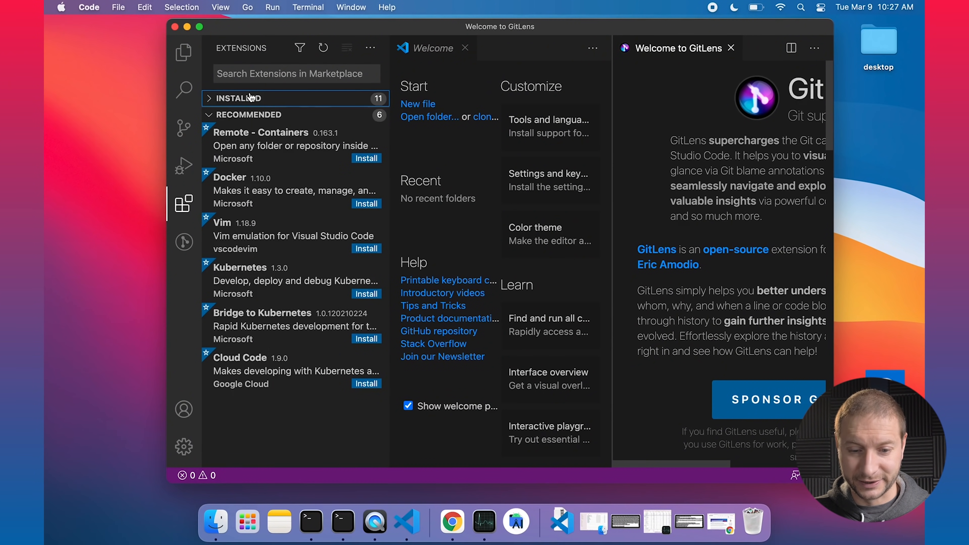
left_click(210, 98)
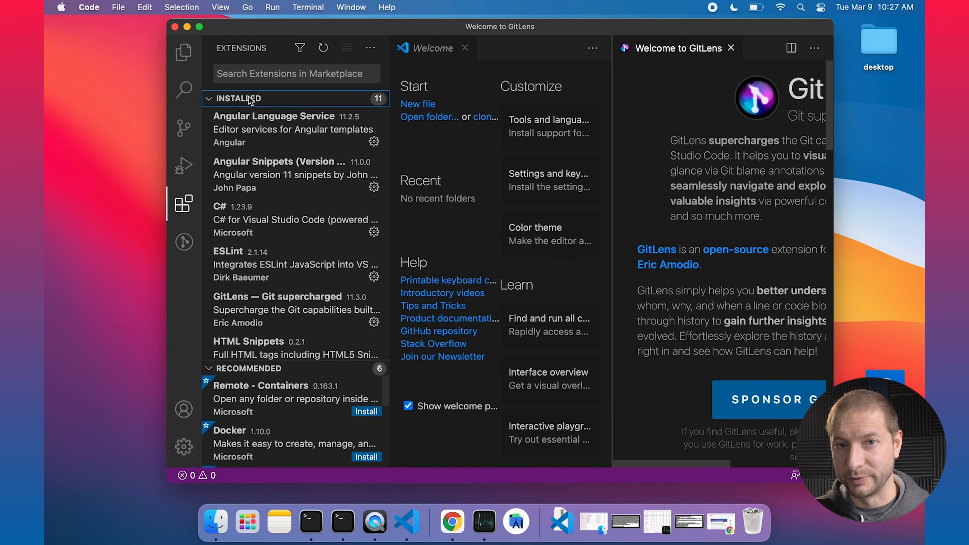
left_click(731, 48)
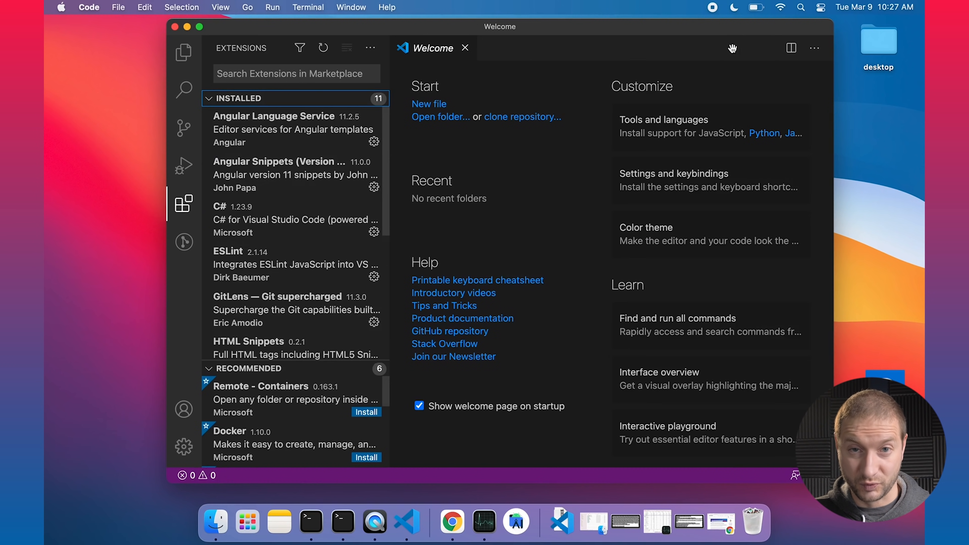
mouse_move(232, 175)
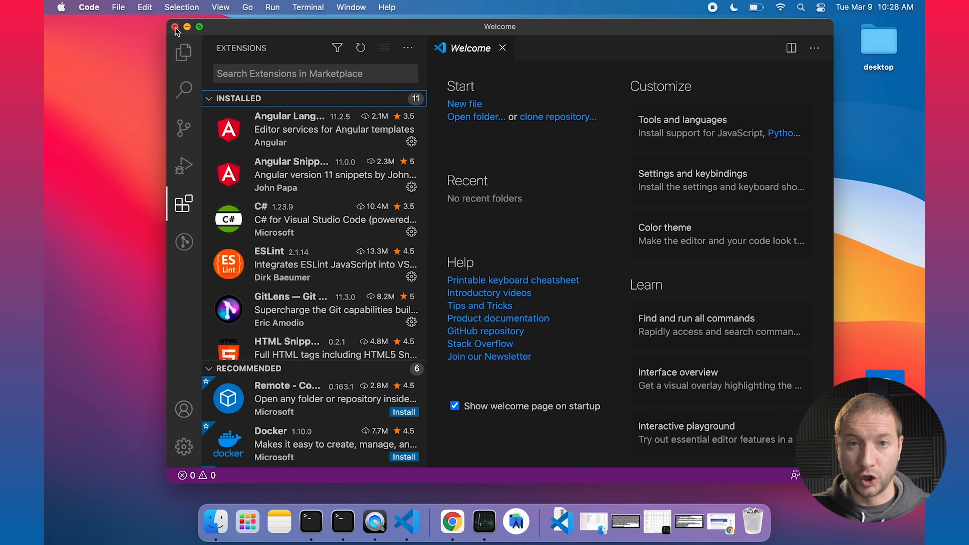
Close the VS Code window and start a new Terminal window from the Dock
right_click(311, 522)
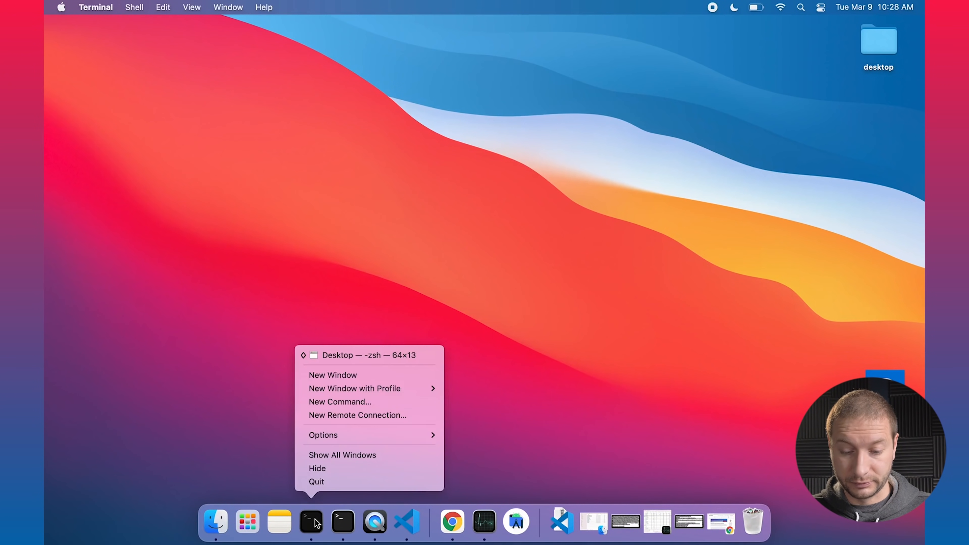
left_click(333, 374)
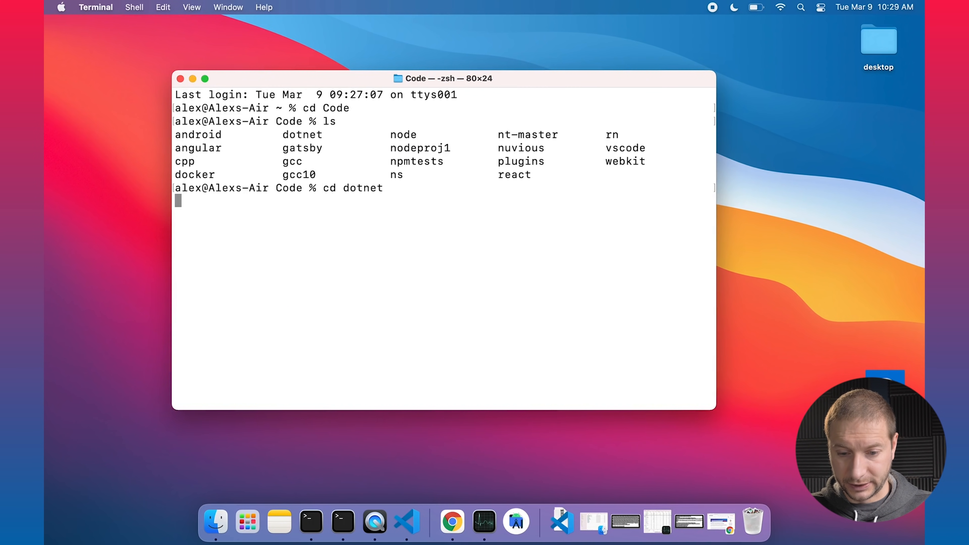
List the dotnet hello project, run 'code .' (fails: command not found), then launch VS Code from the Dock
type("ls")
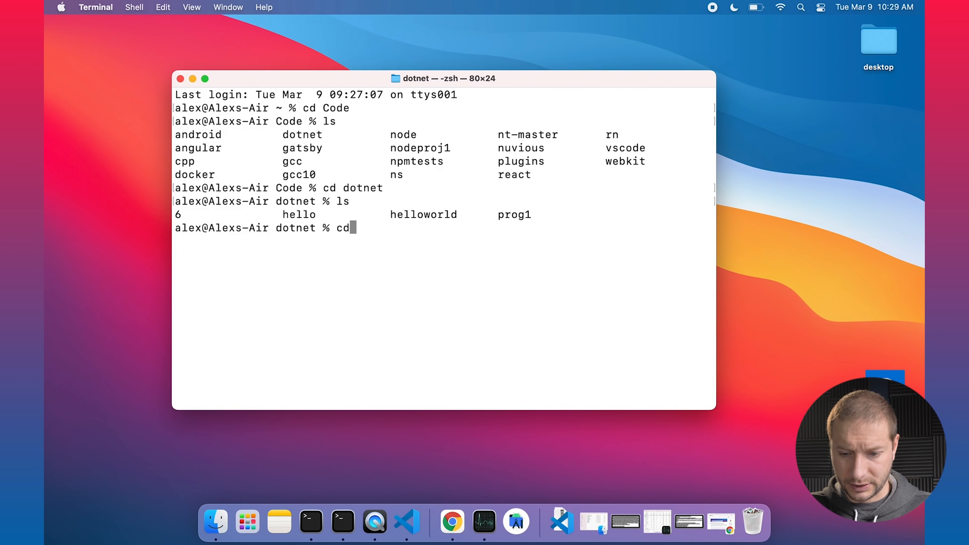
key("Return")
type("code")
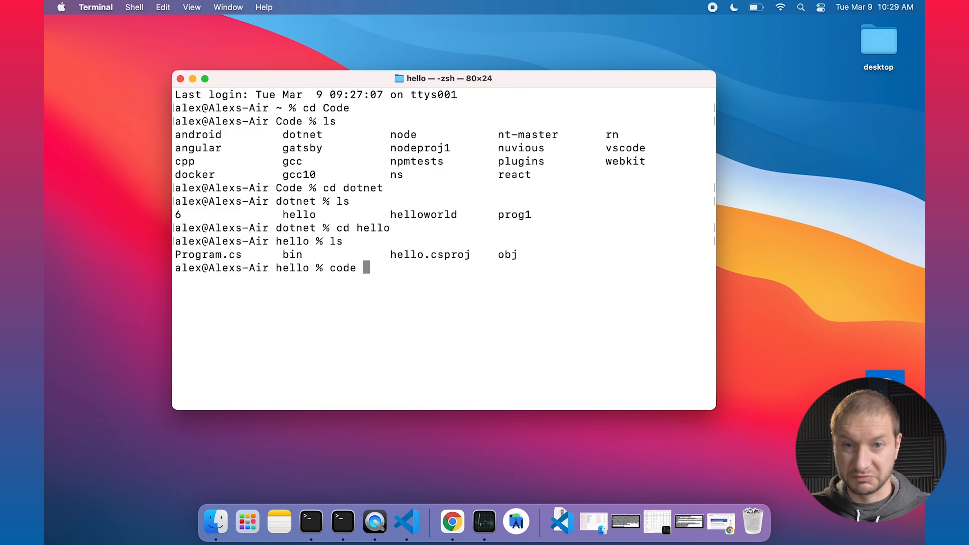
type(".")
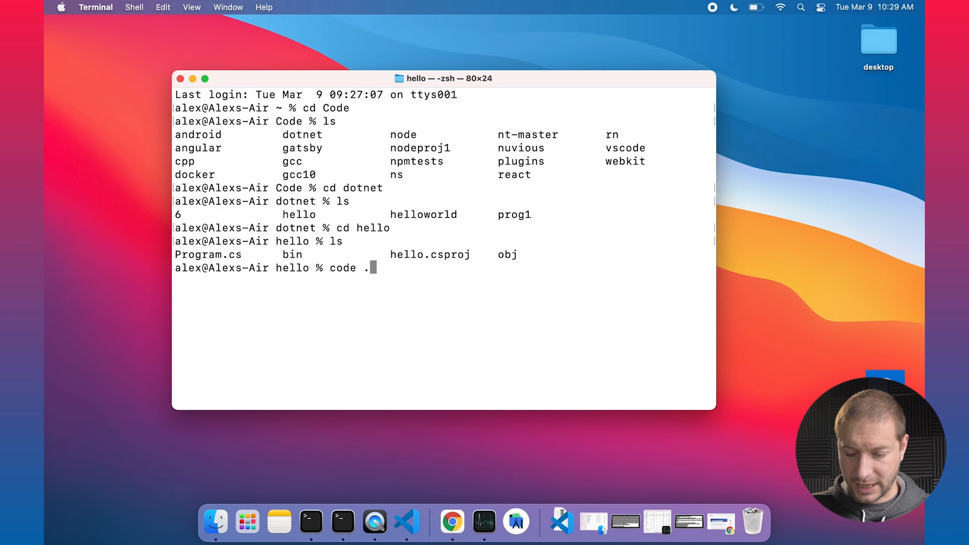
key("Return")
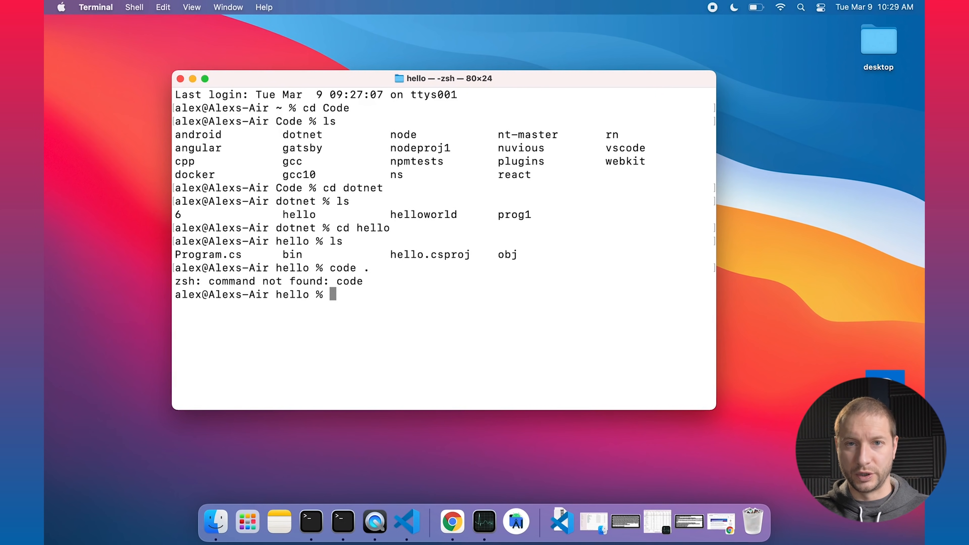
left_click(405, 523)
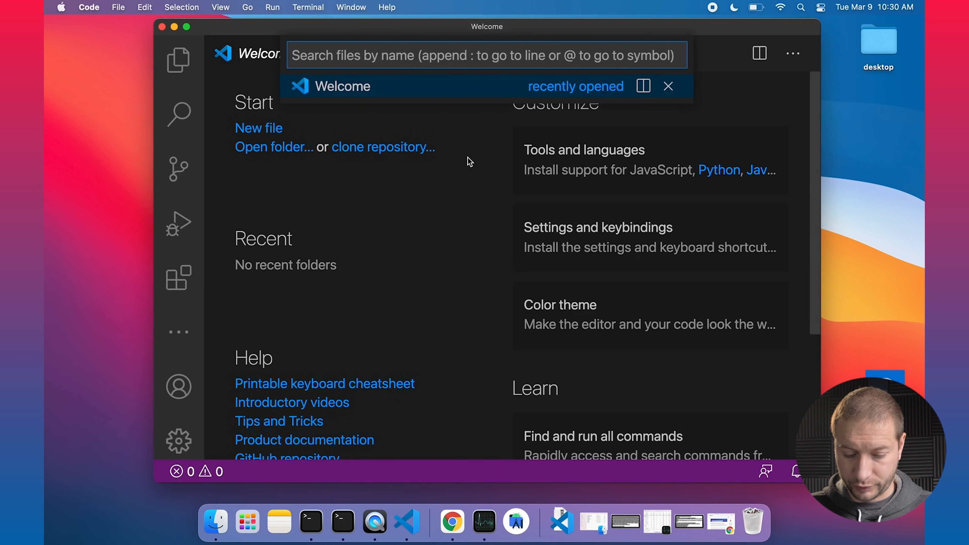
Run 'Shell Command: Install 'code' command in PATH' from the Command Palette
type(">")
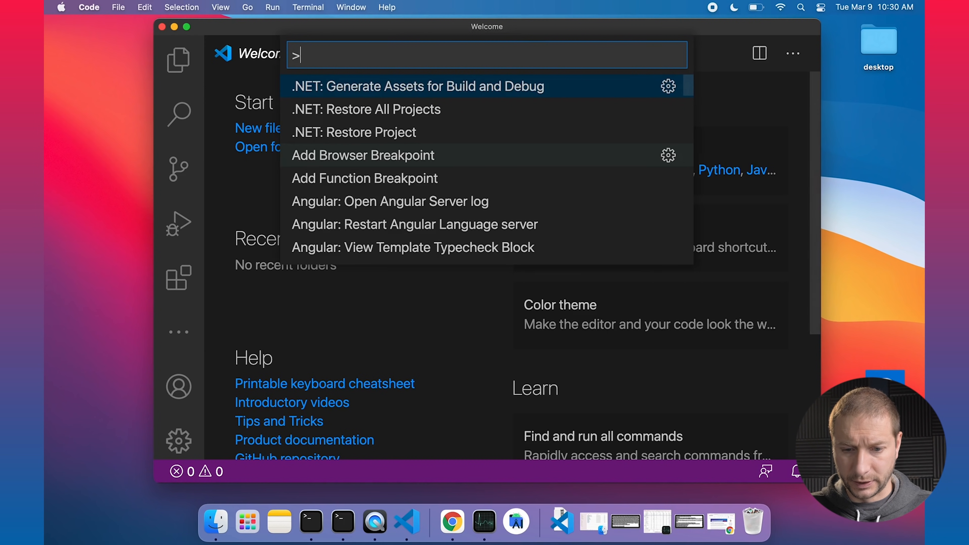
type("Shell")
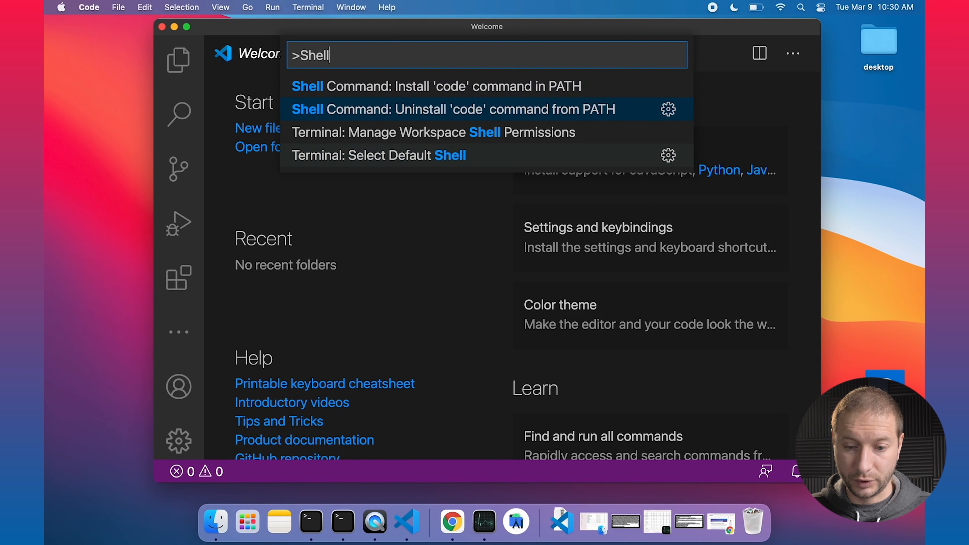
mouse_move(437, 86)
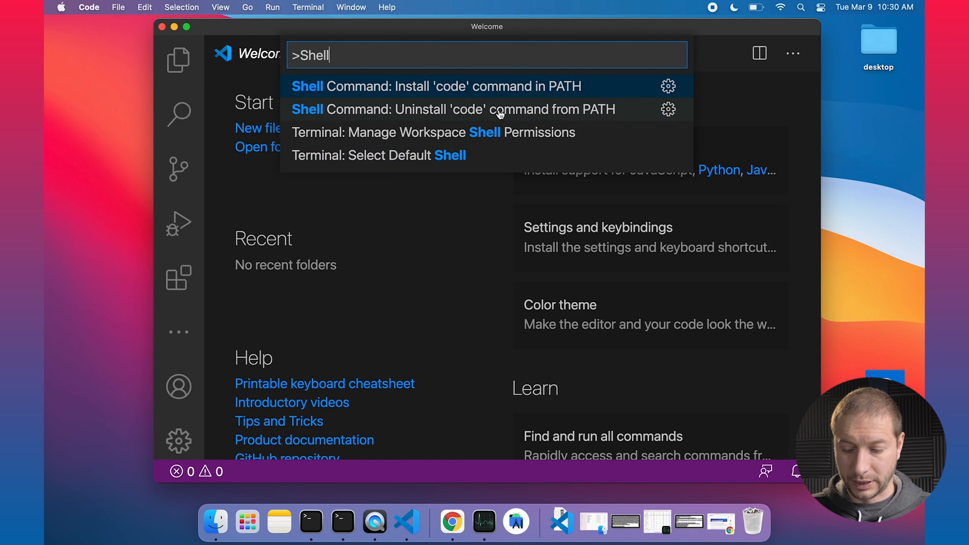
left_click(437, 86)
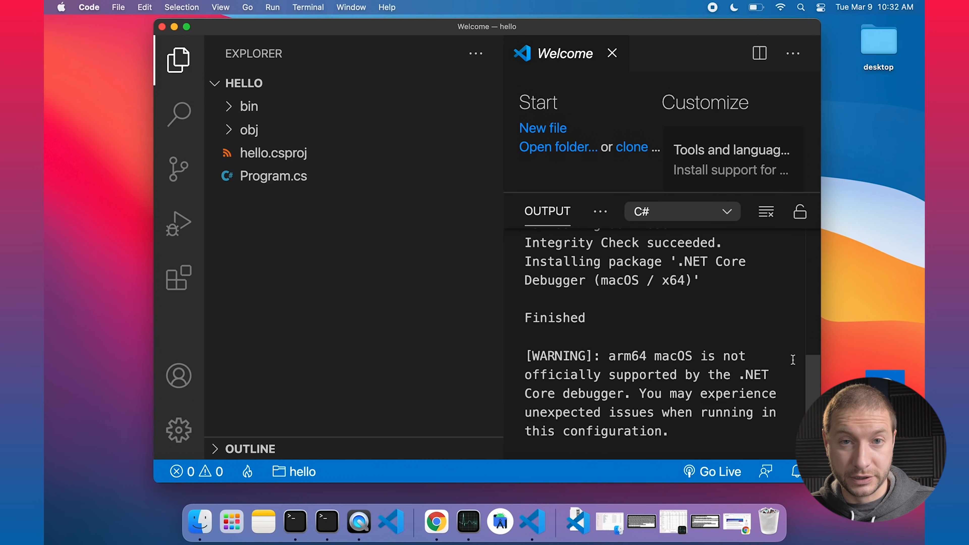
mouse_move(419, 252)
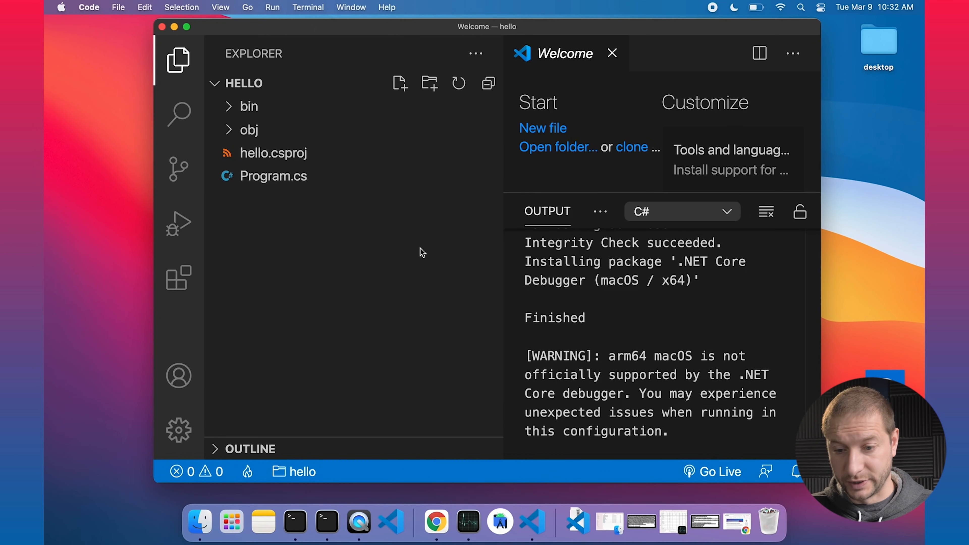
Close the Welcome tab in the hello project's editor
left_click(612, 53)
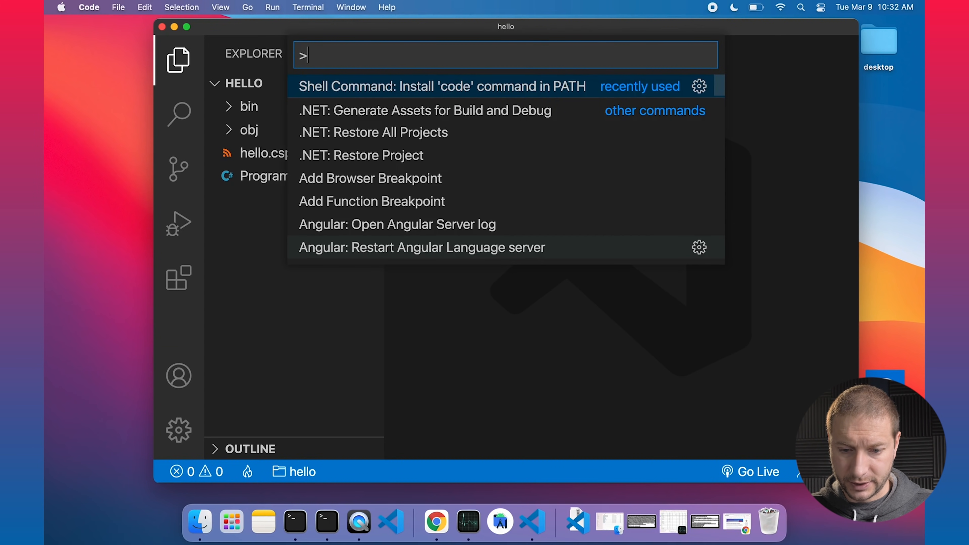
Run 'Developer: Show Running Extensions' from the Command Palette to list activation times
type("Deve")
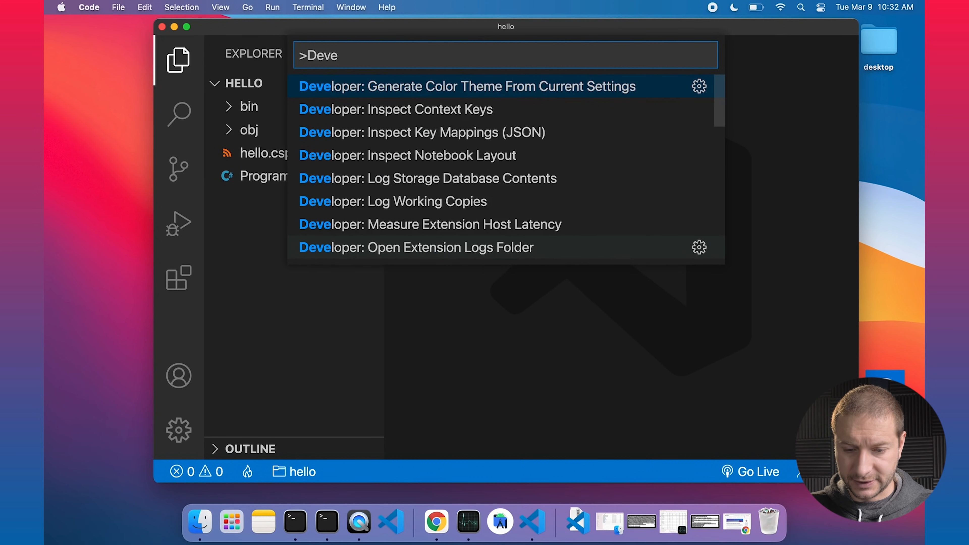
type("loper")
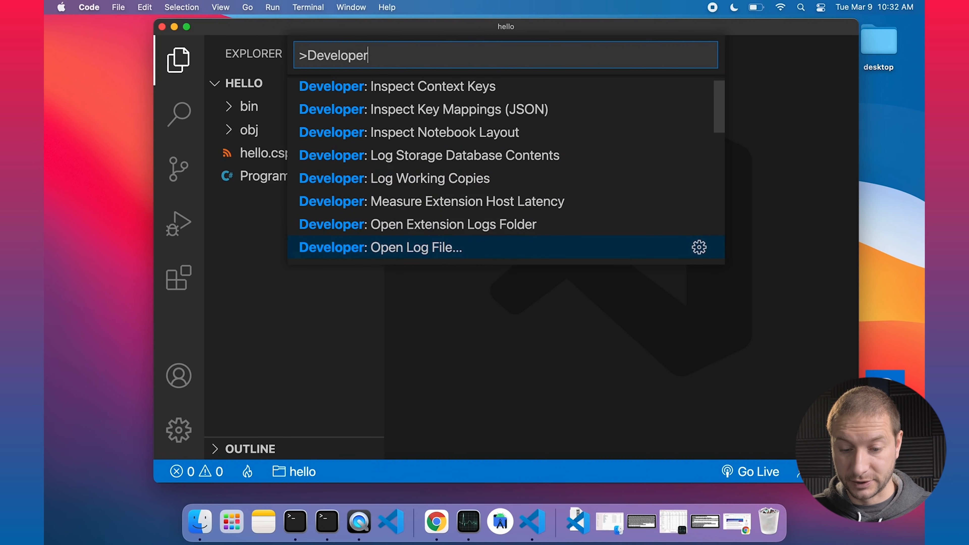
scroll("down", 3)
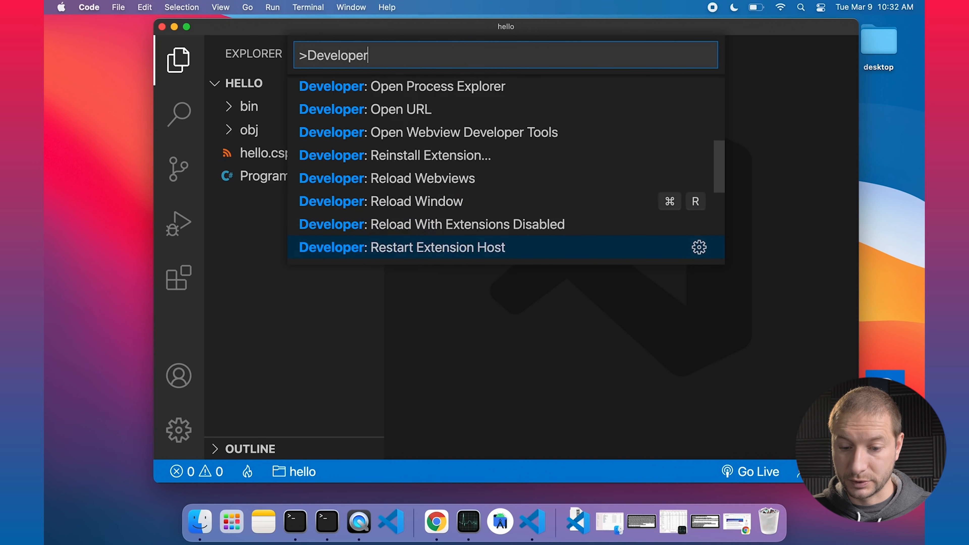
scroll("down", 3)
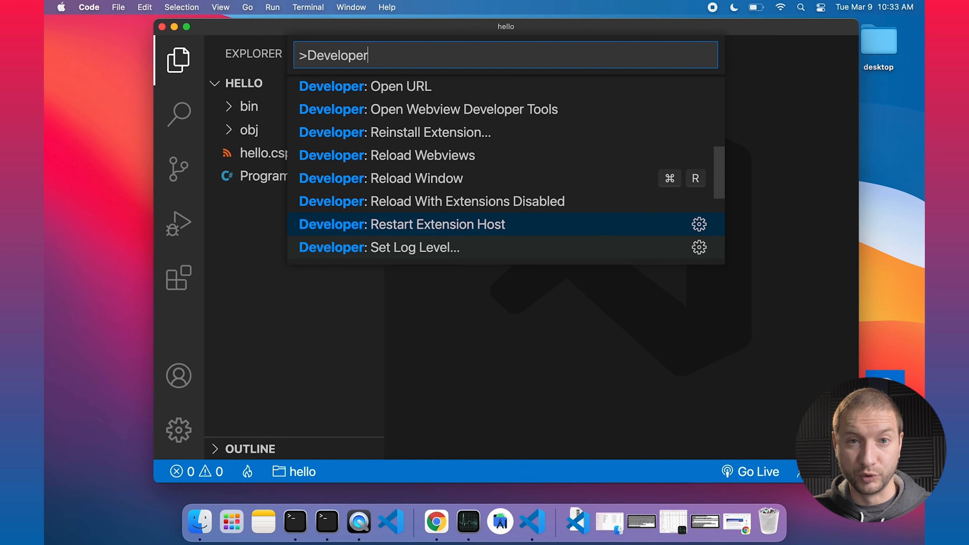
scroll("down", 3)
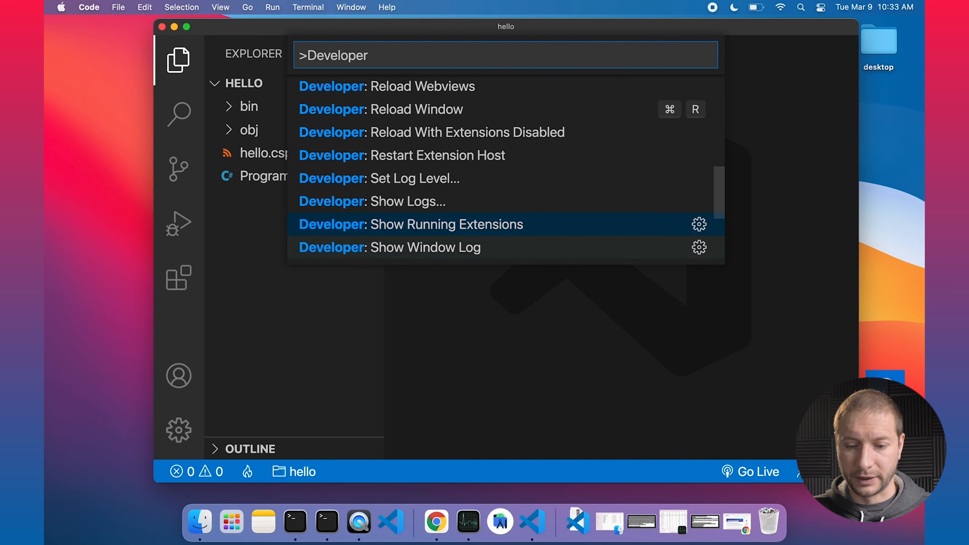
left_click(411, 224)
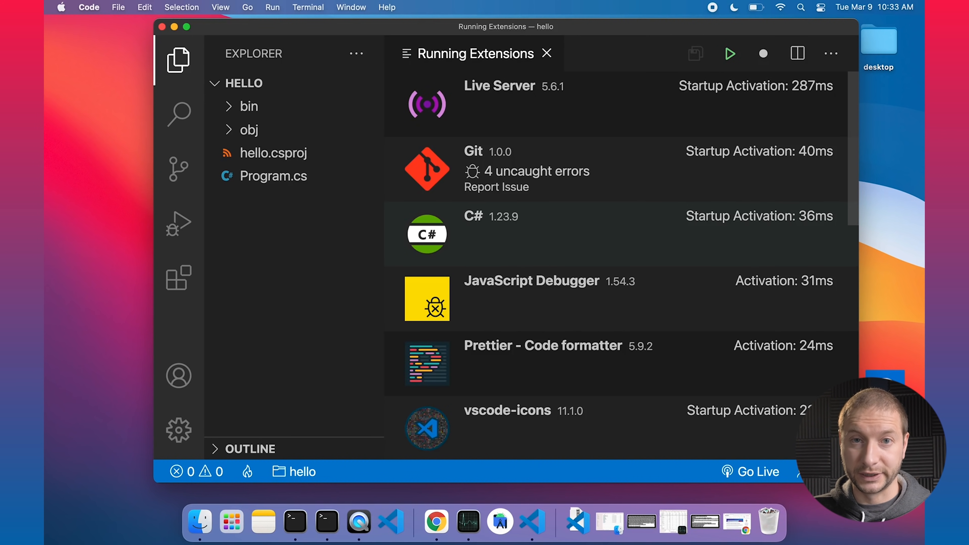
mouse_move(853, 111)
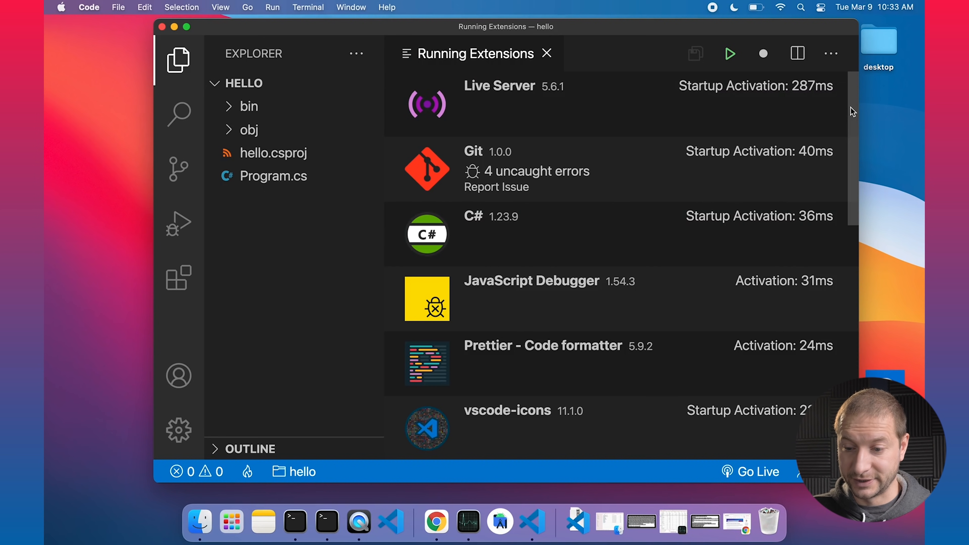
mouse_move(811, 99)
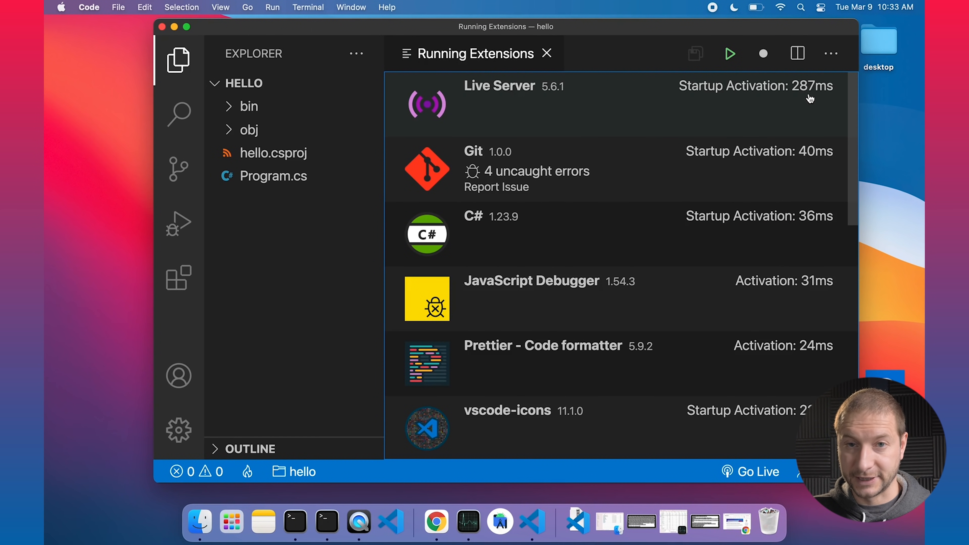
mouse_move(829, 116)
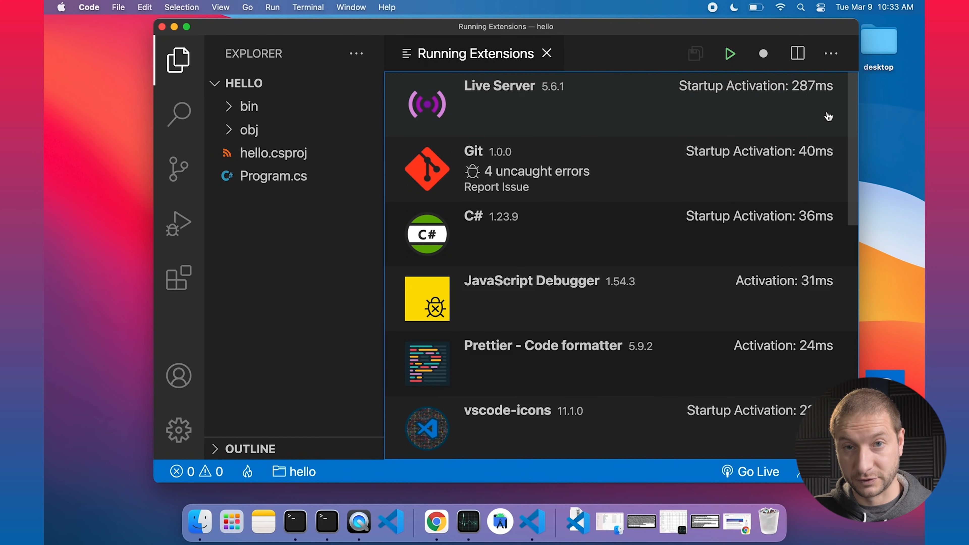
mouse_move(854, 110)
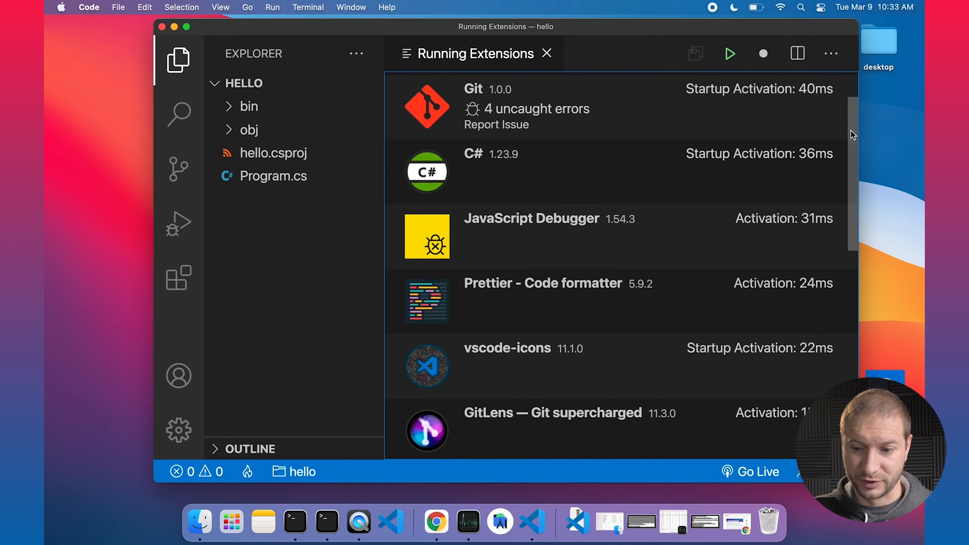
Scroll through the Running Extensions list and close its tab
scroll("down", 3)
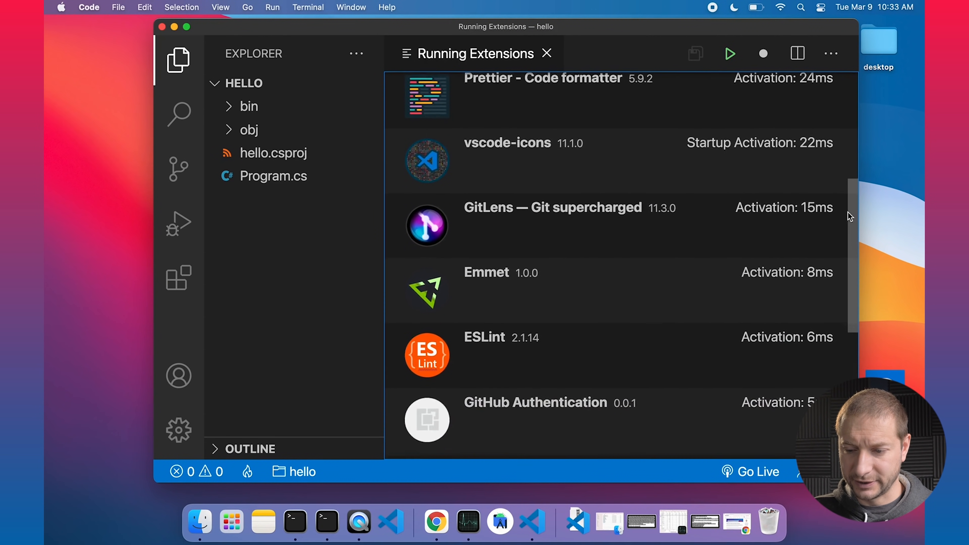
scroll("down", 3)
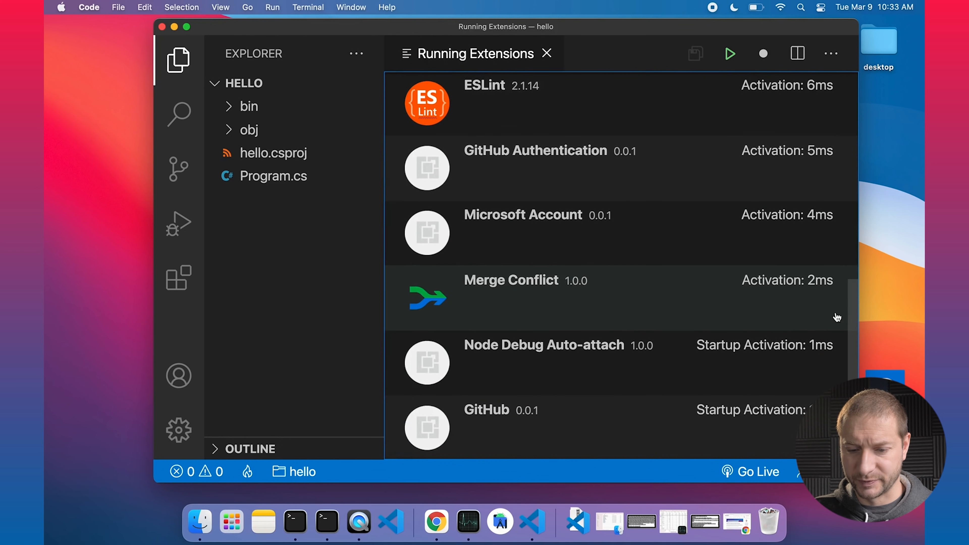
mouse_move(826, 292)
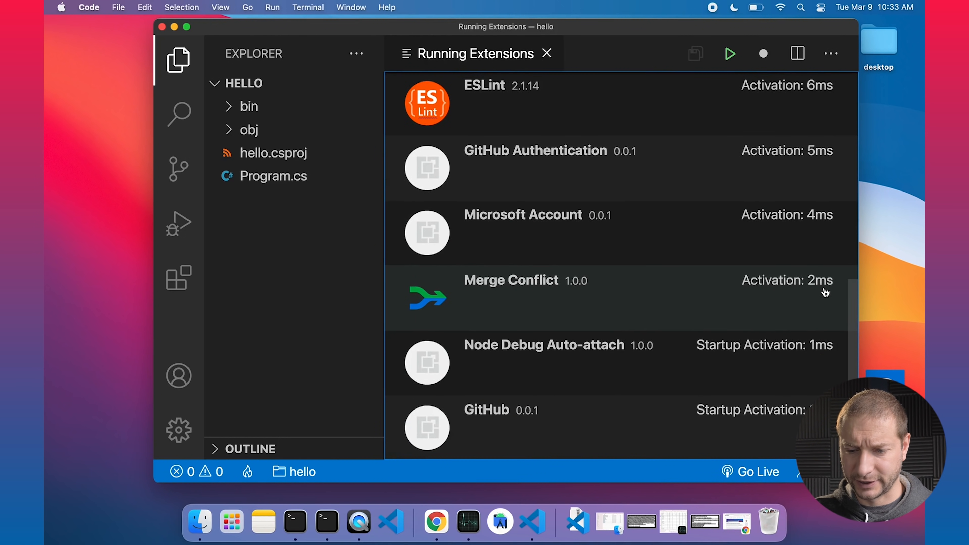
scroll("down", 3)
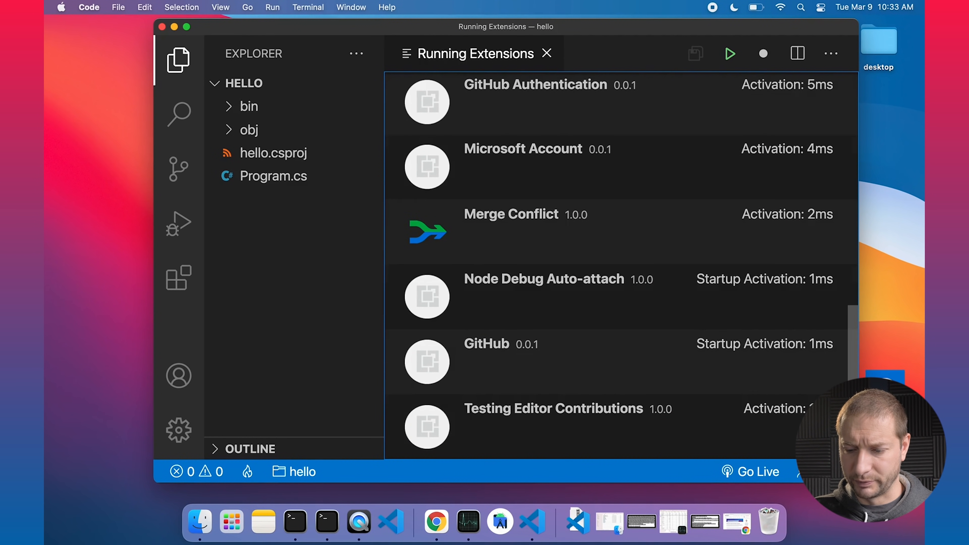
scroll("up", 3)
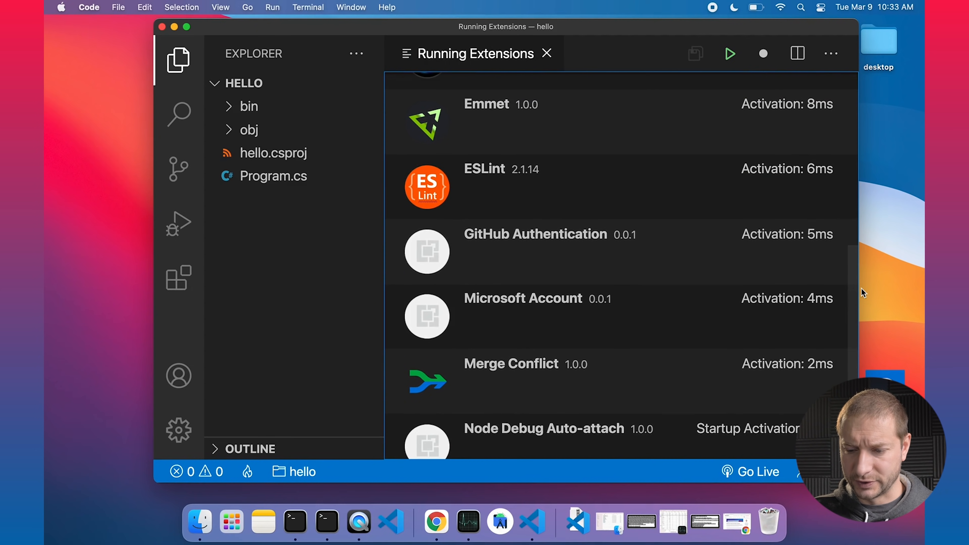
left_click(546, 53)
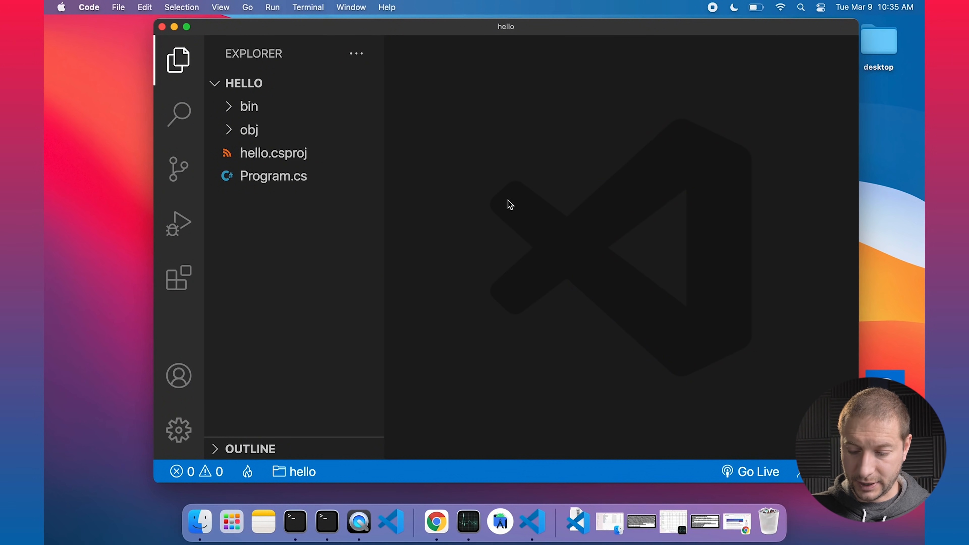
Run 'Developer: Startup Performance' from the Command Palette
type("De")
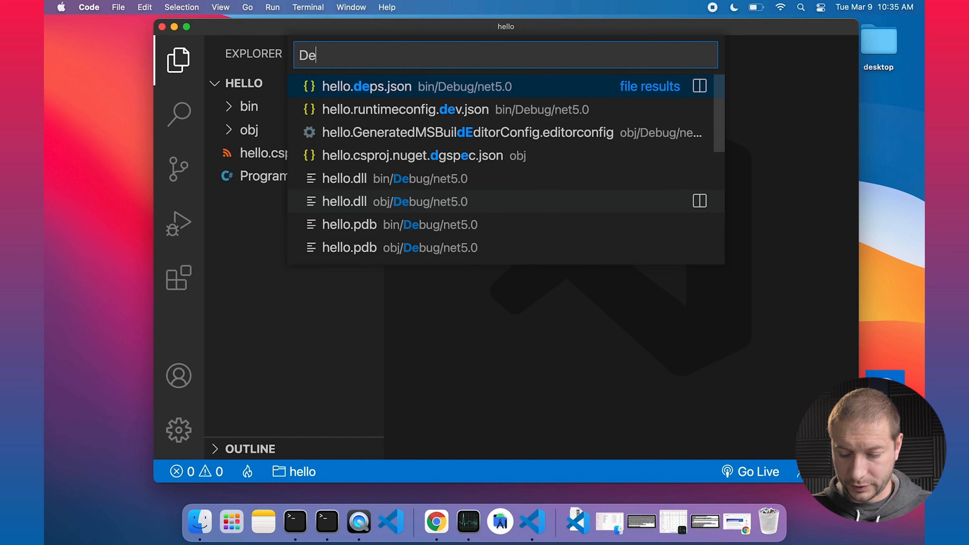
type(">Develop")
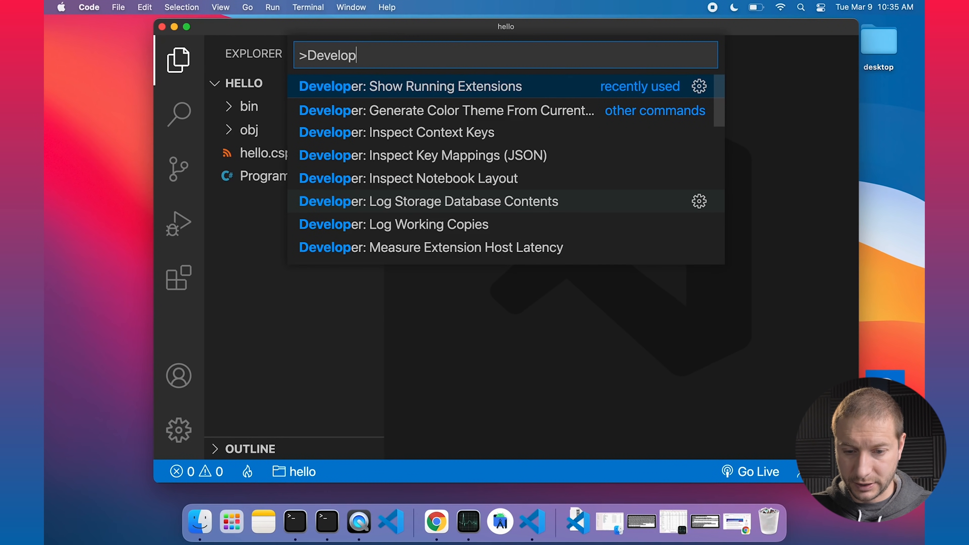
type(": Start")
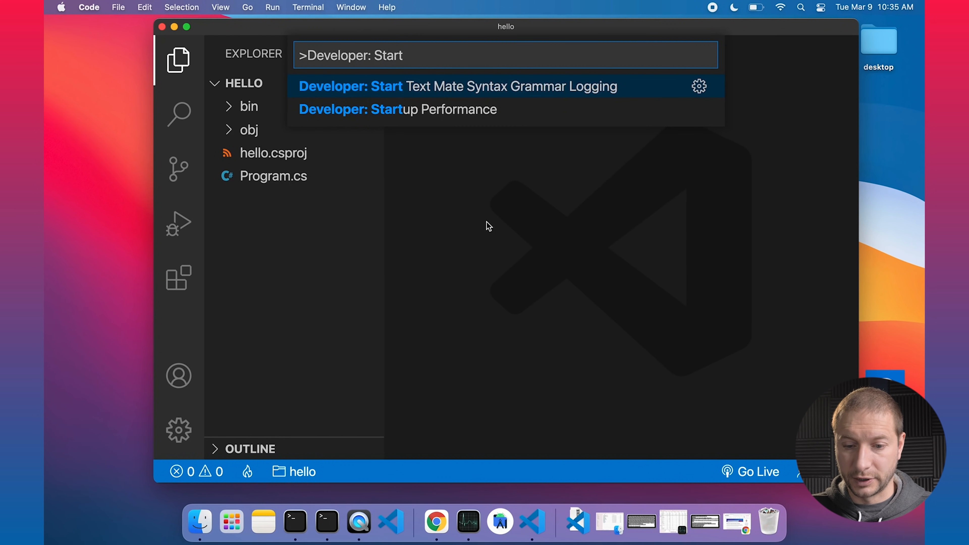
left_click(398, 109)
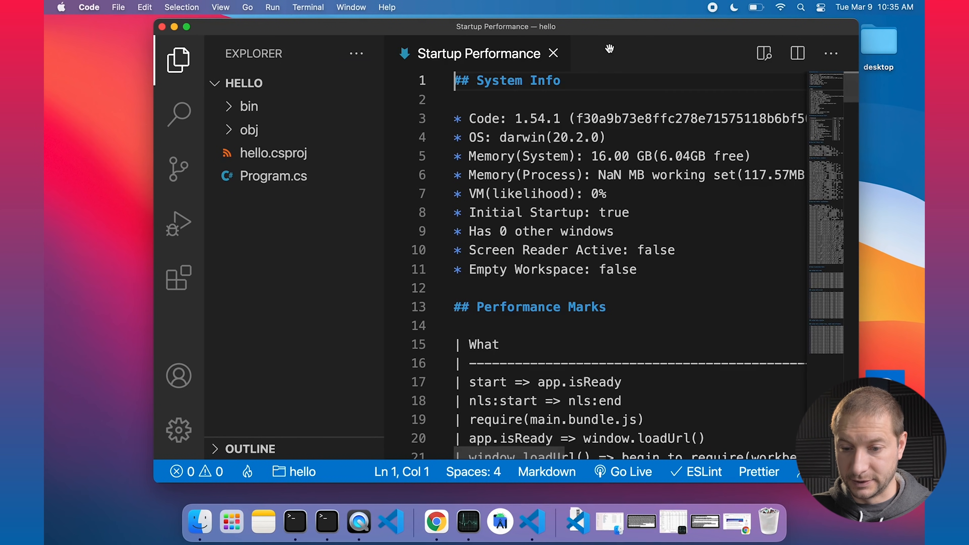
mouse_move(391, 103)
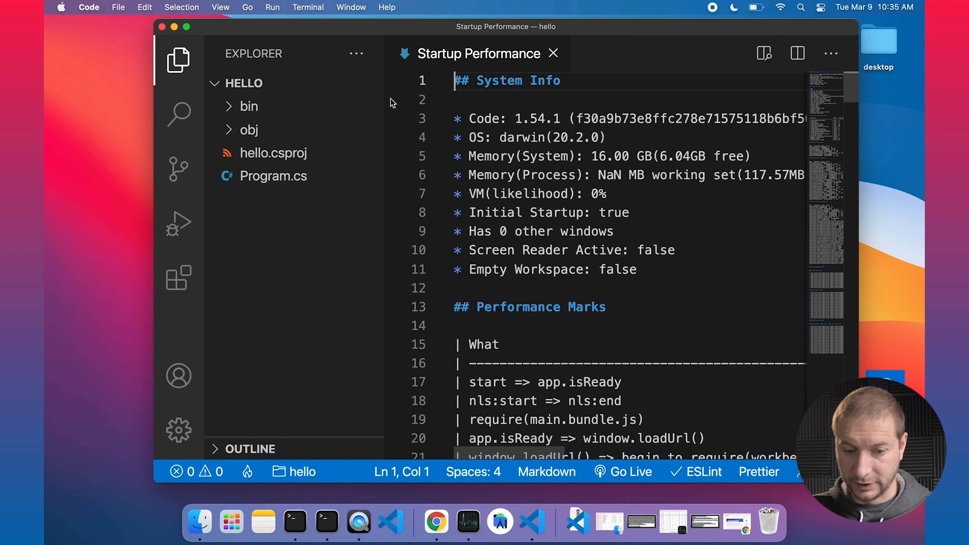
Collapse the Explorer sidebar and scroll the report to the Extension Activation Stats table
left_click(178, 60)
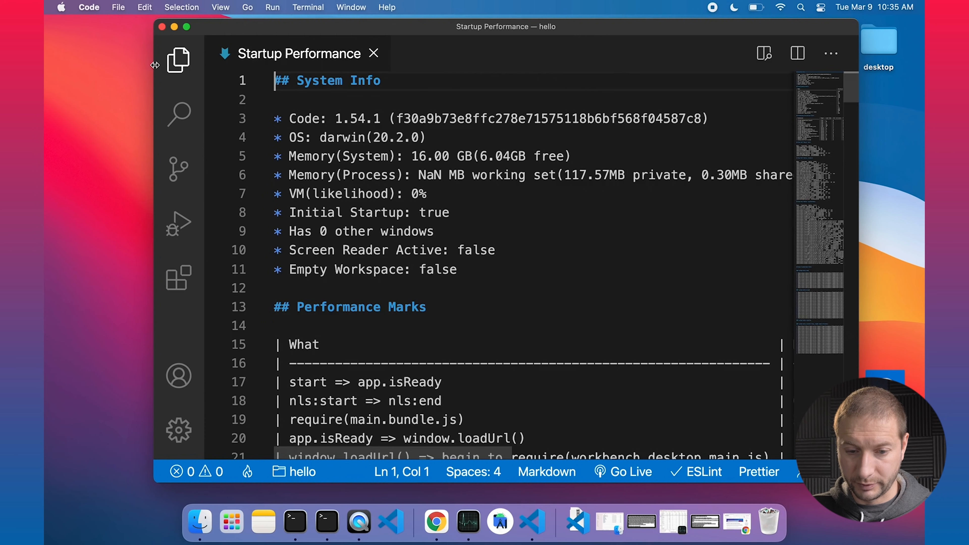
mouse_move(571, 217)
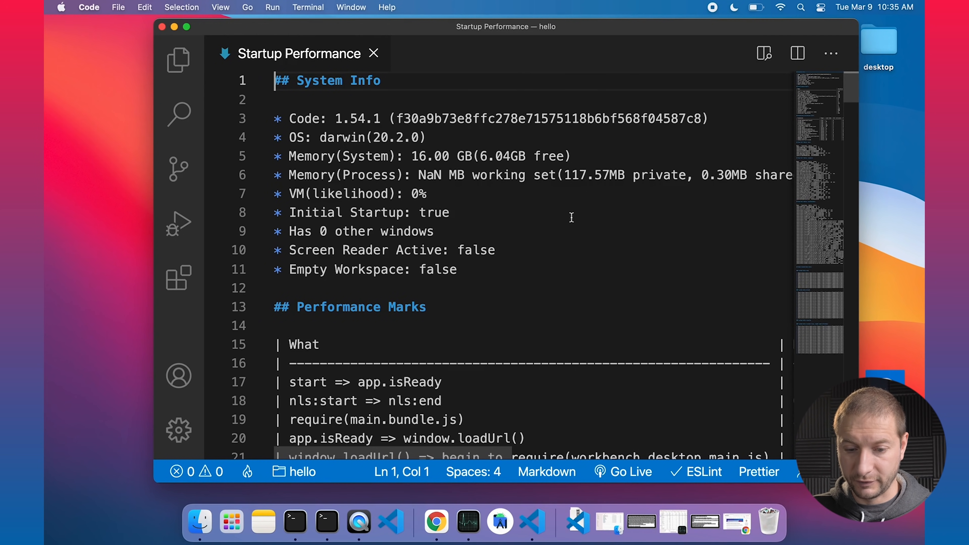
scroll("down", 3)
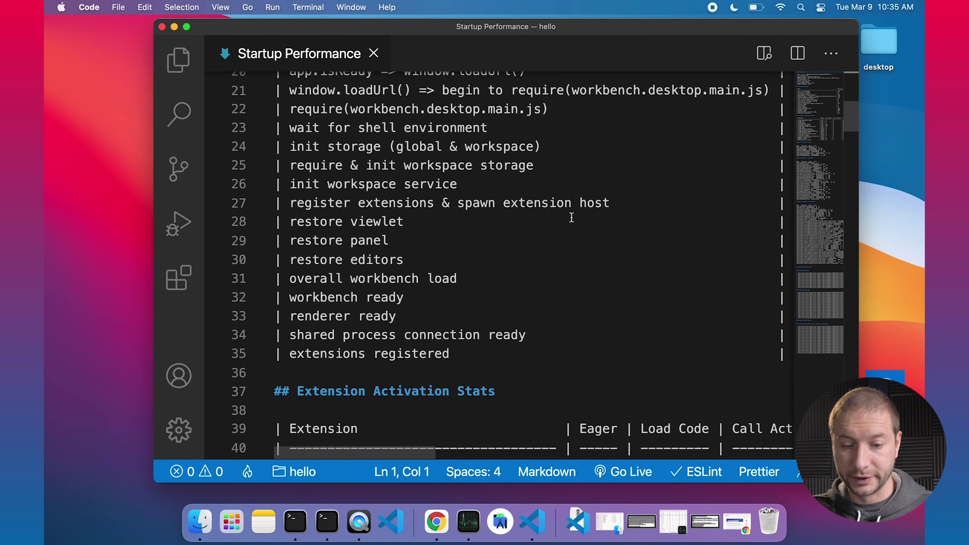
scroll("up", 3)
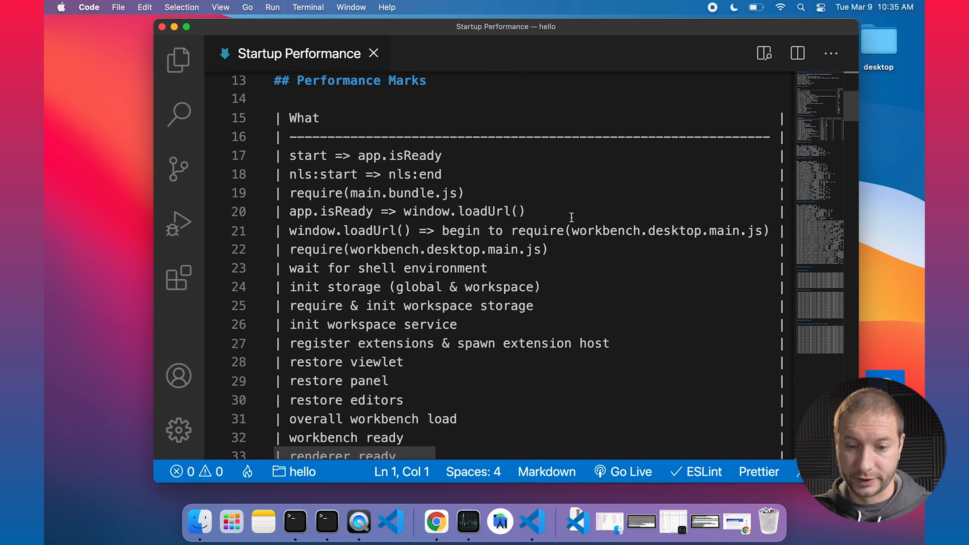
scroll("down", 3)
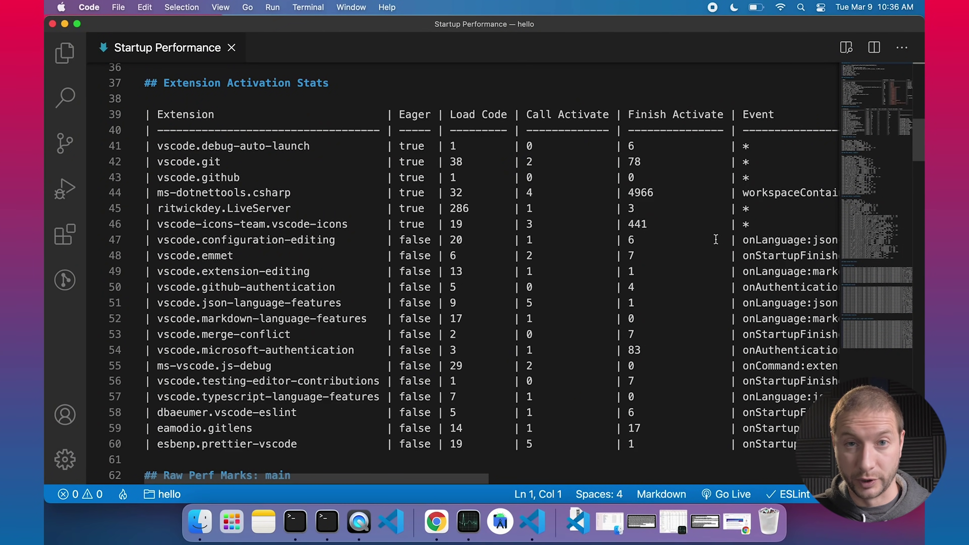
scroll("down", 3)
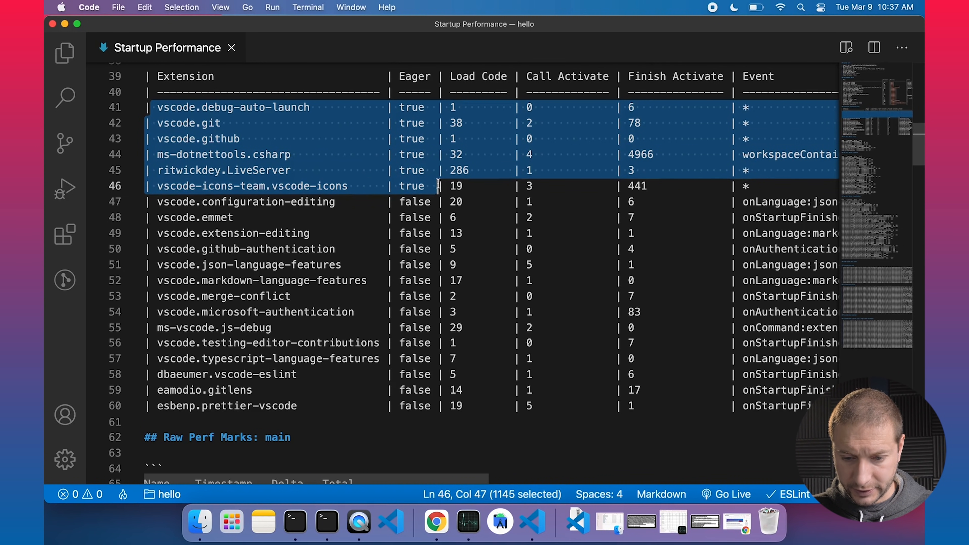
mouse_move(424, 163)
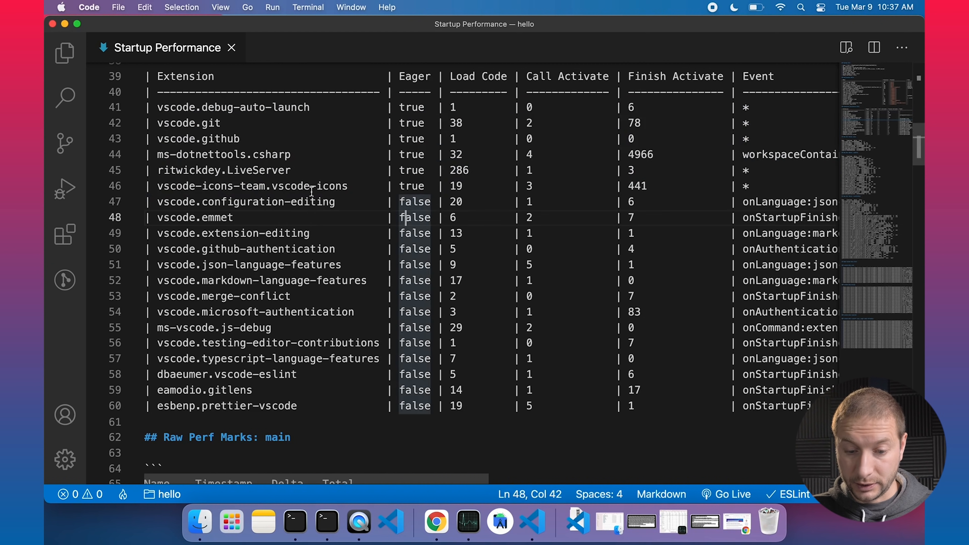
left_click(427, 391)
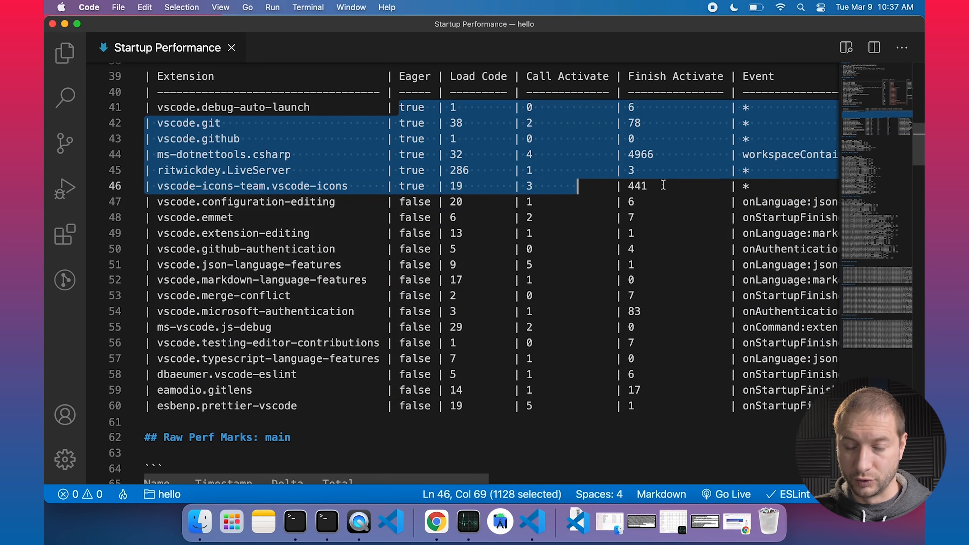
left_click(630, 155)
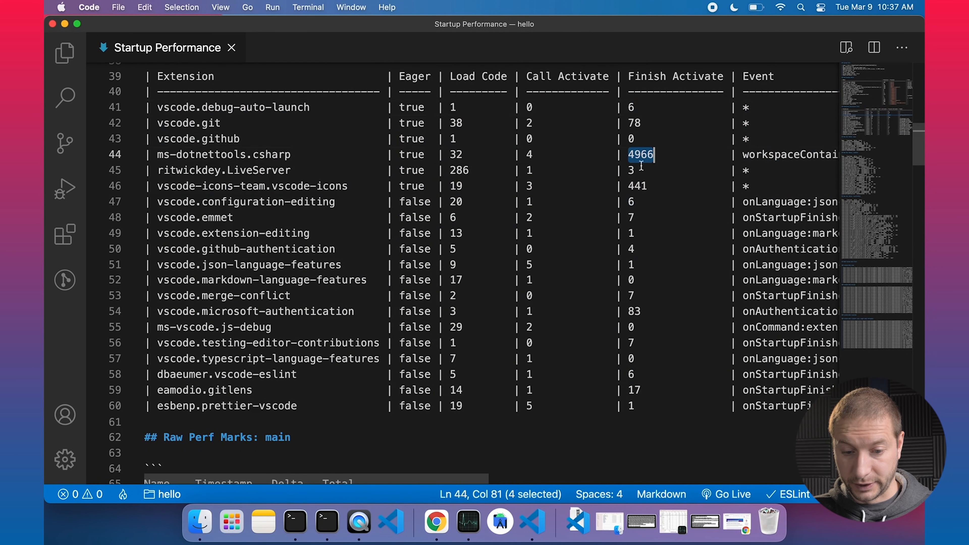
left_click(653, 171)
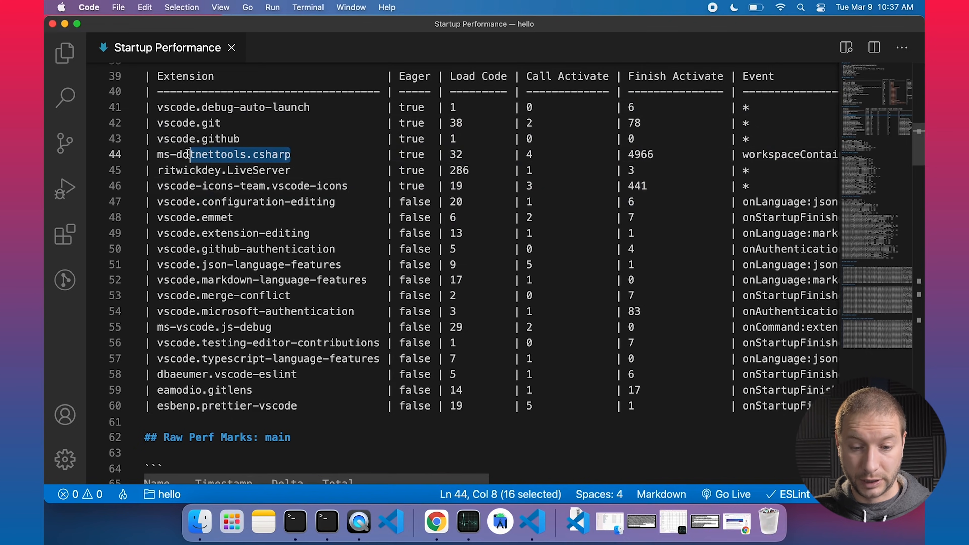
scroll("down", 3)
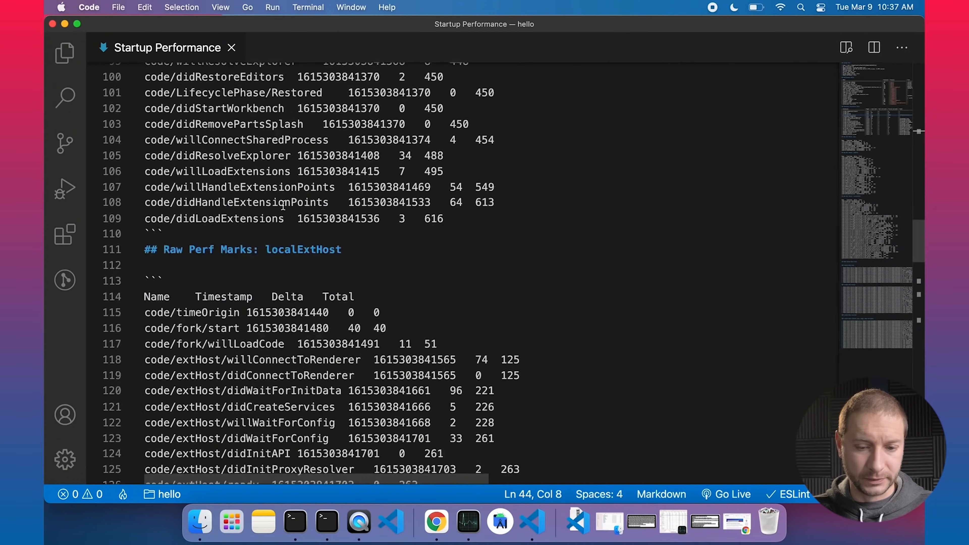
scroll("down", 3)
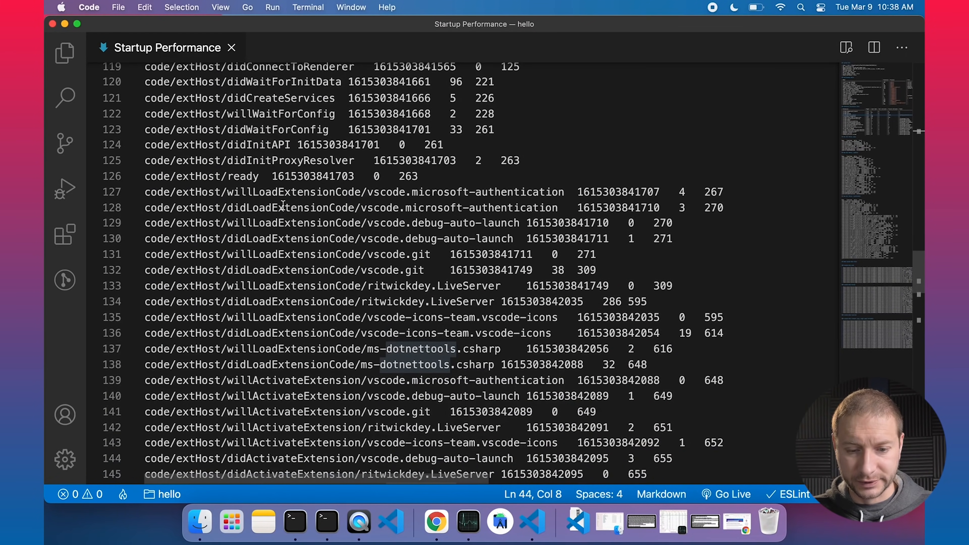
scroll("down", 3)
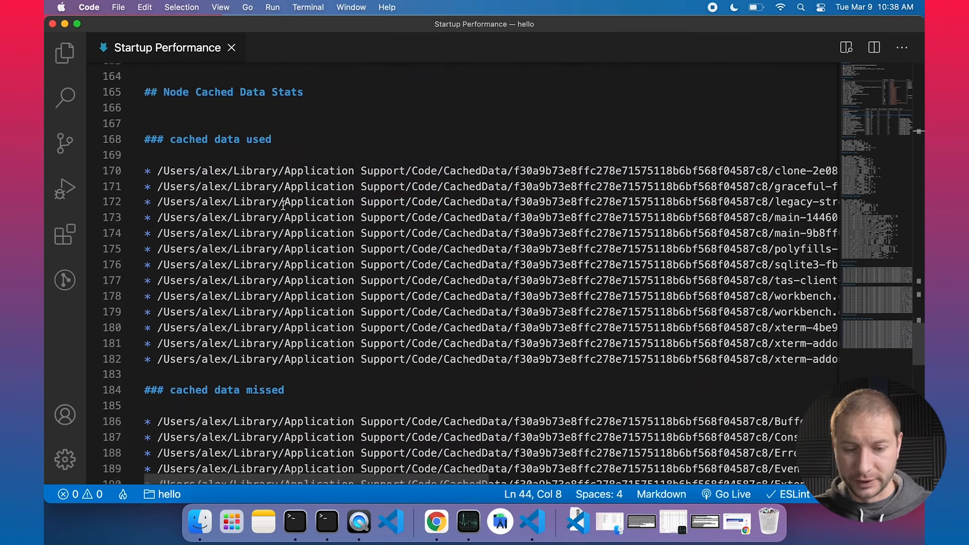
scroll("down", 3)
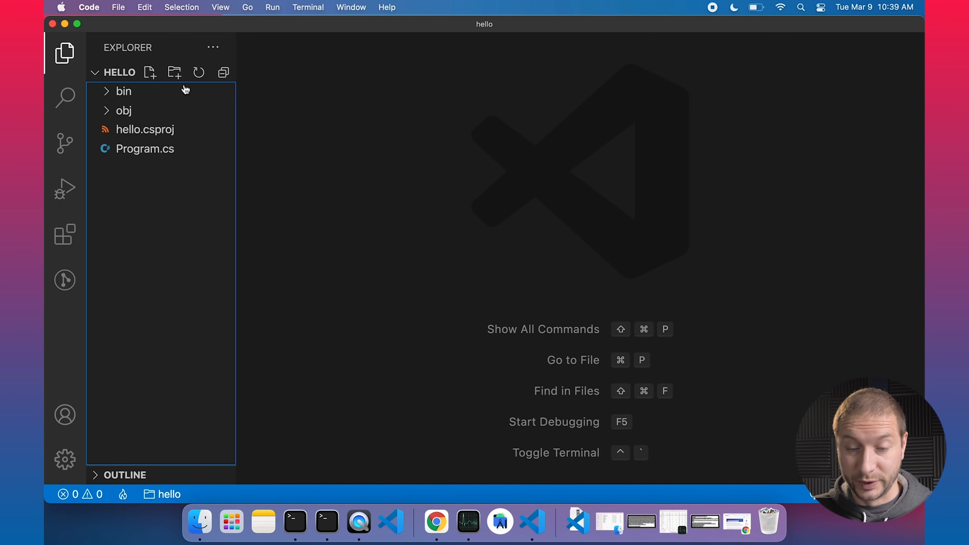
mouse_move(410, 184)
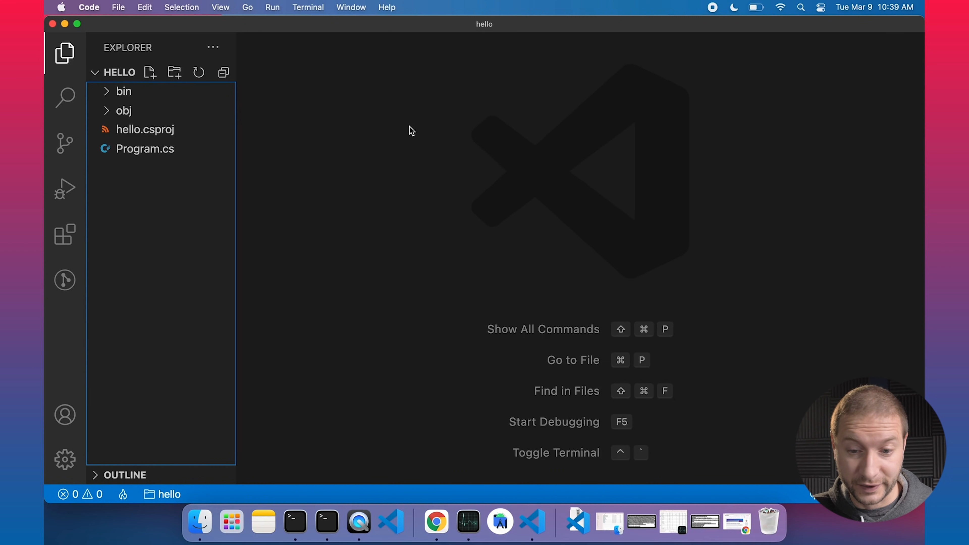
Toggle Developer Tools from the Help menu to show the workbench's Elements panel
left_click(387, 6)
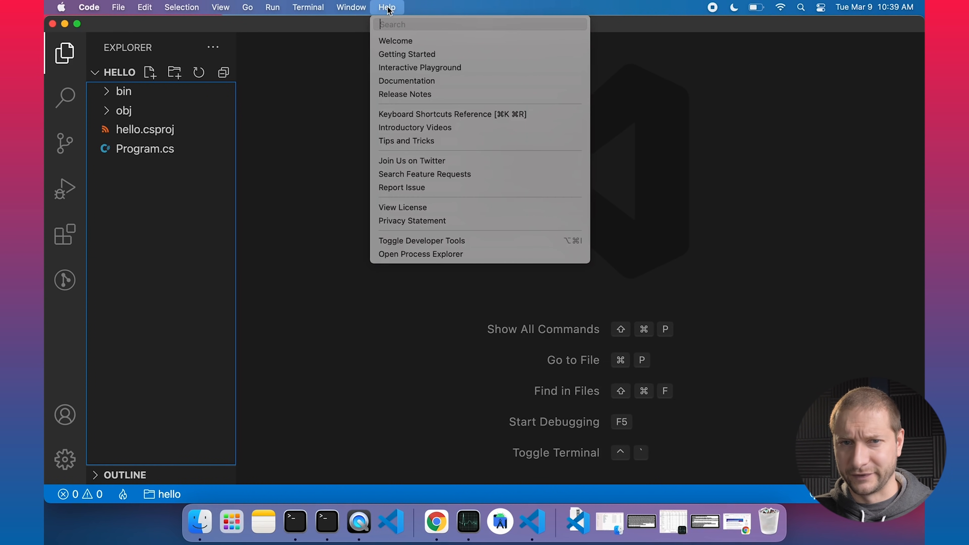
mouse_move(396, 7)
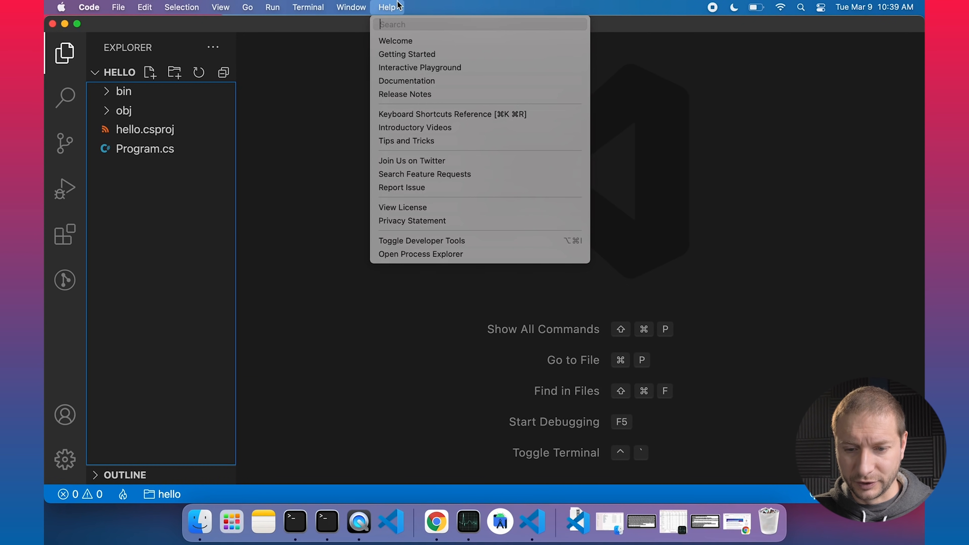
left_click(422, 241)
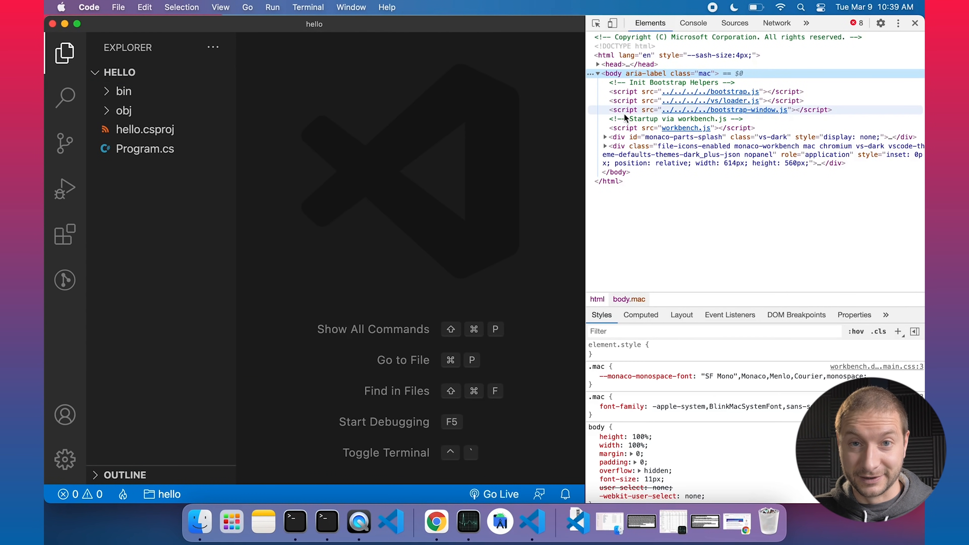
mouse_move(782, 221)
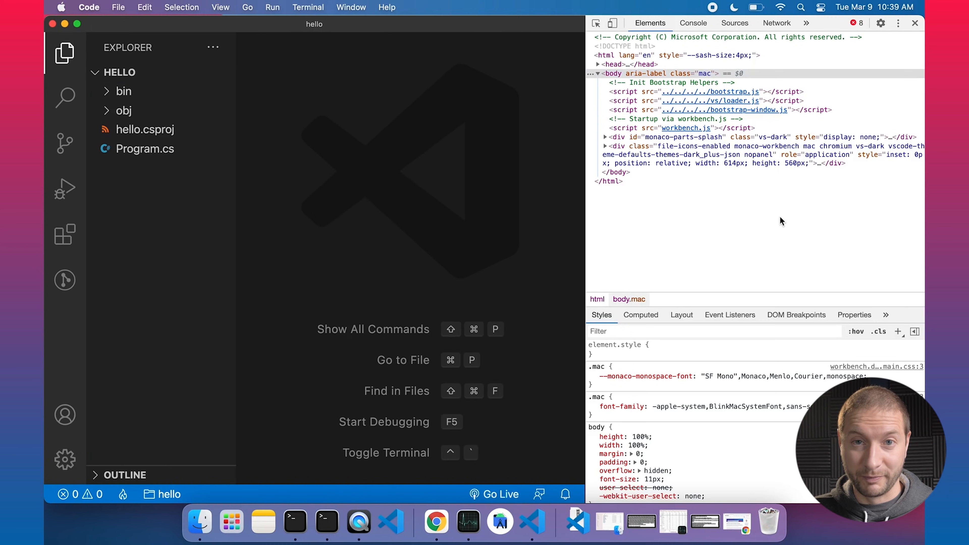
mouse_move(737, 207)
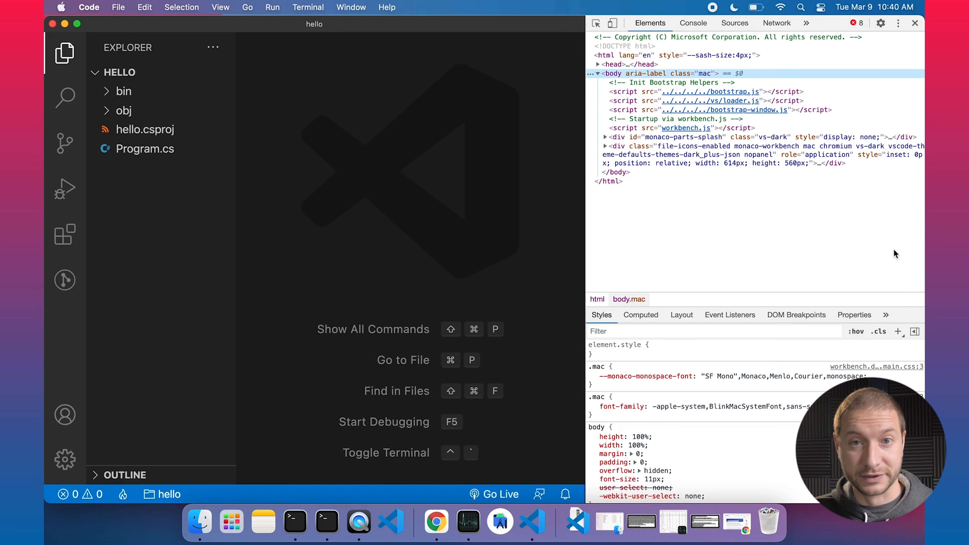
Start recording a JavaScript CPU profile (Profile 1) in the DevTools profiler
left_click(899, 24)
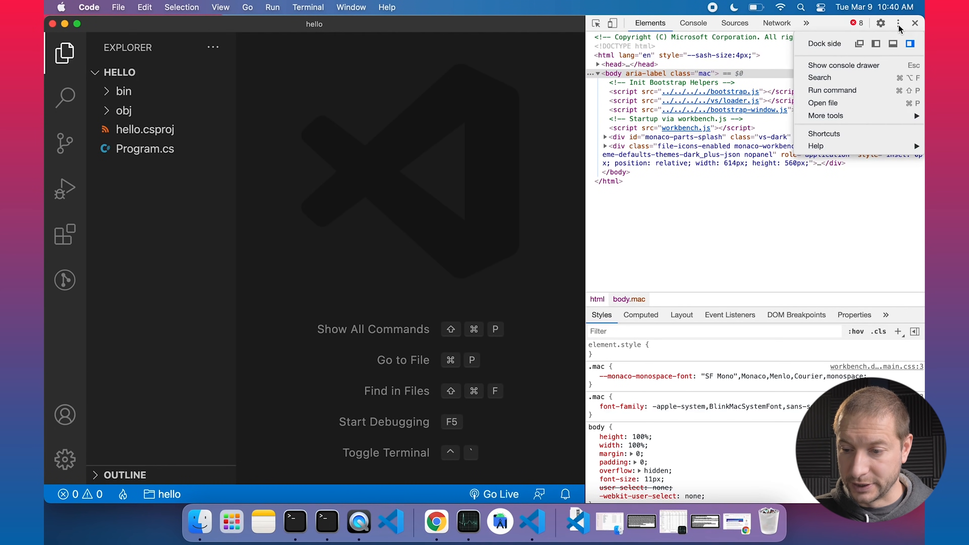
mouse_move(772, 171)
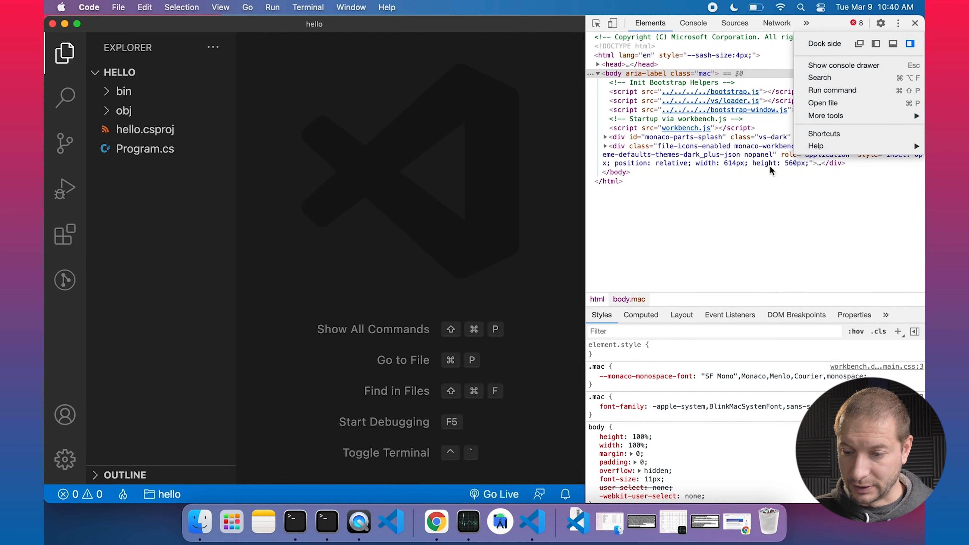
left_click(826, 116)
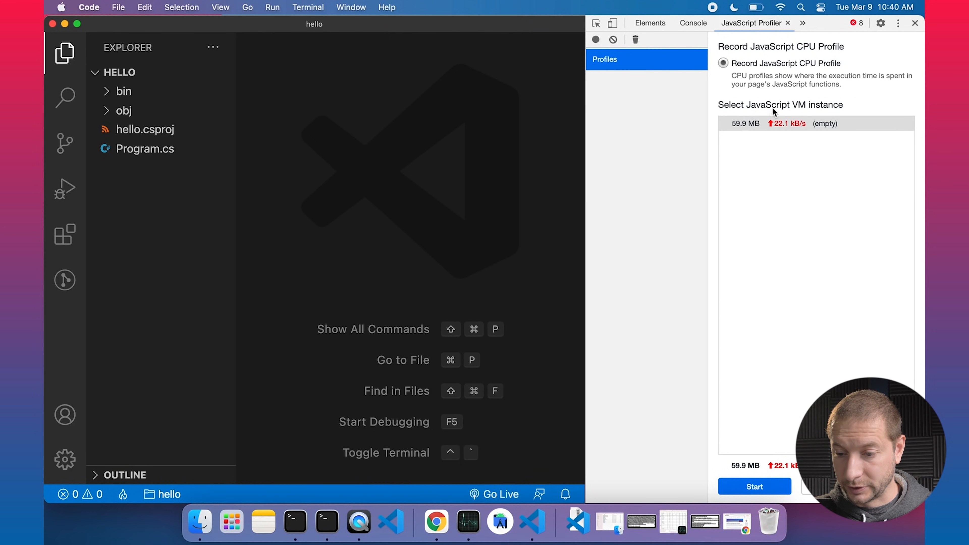
mouse_move(749, 477)
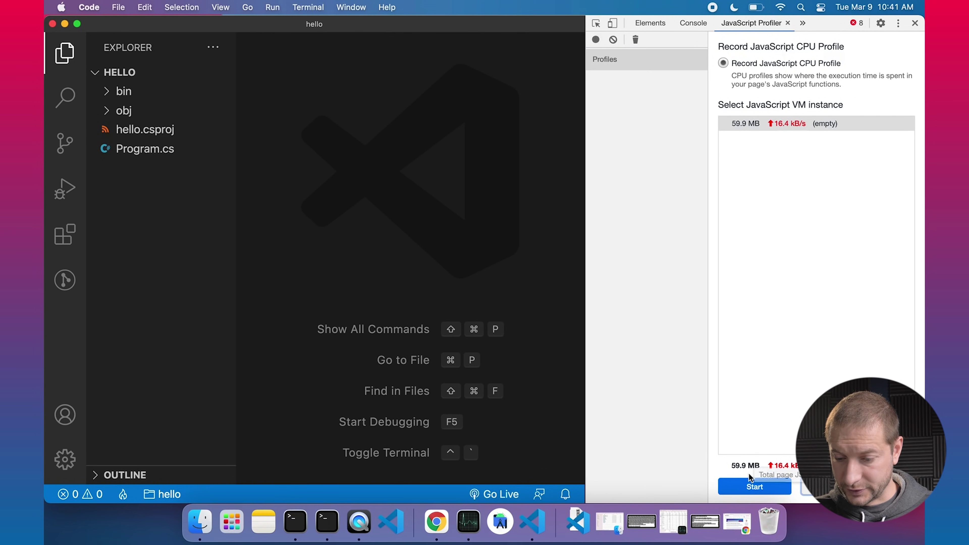
left_click(755, 487)
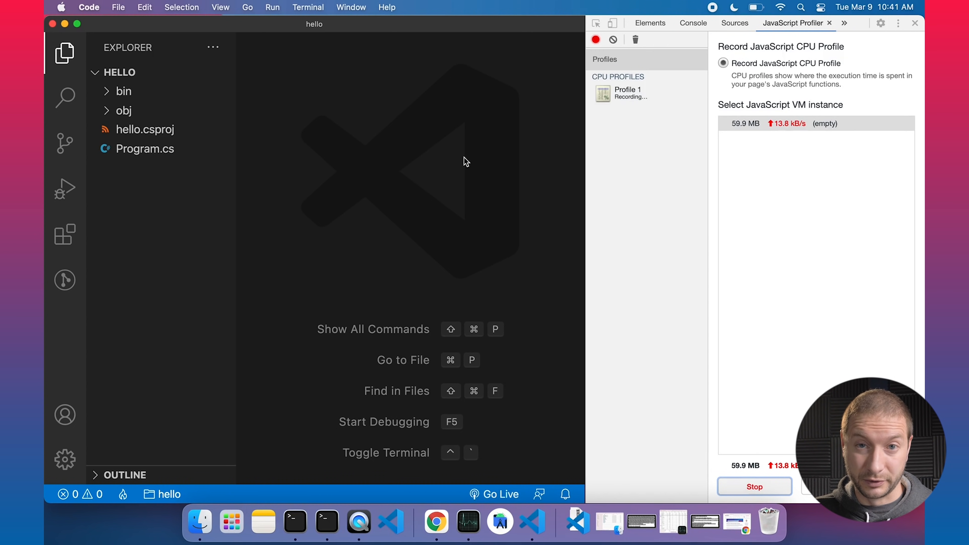
mouse_move(400, 158)
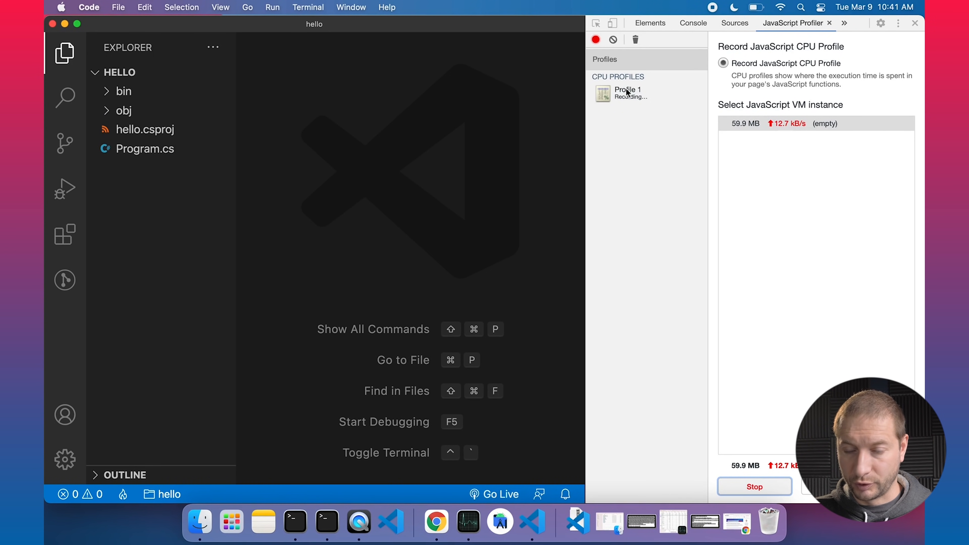
mouse_move(595, 40)
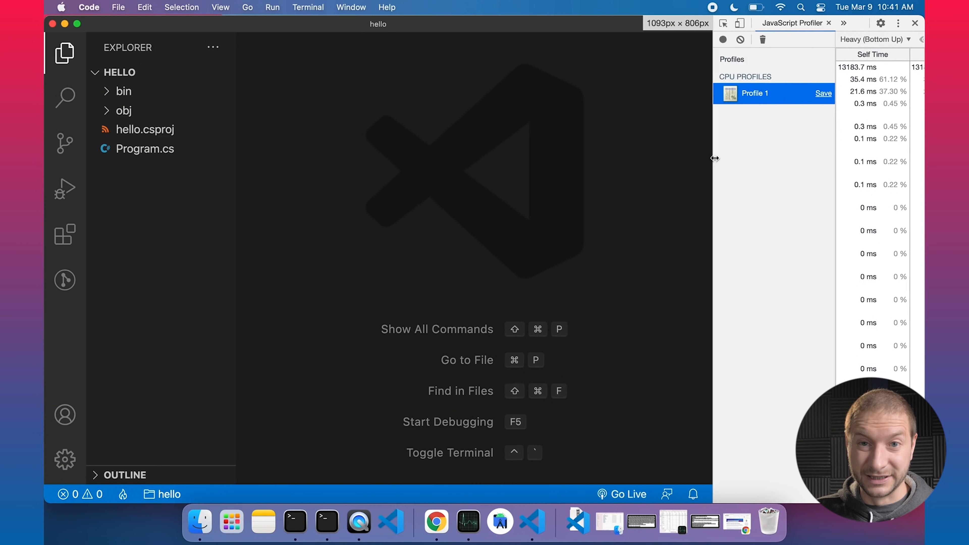
mouse_move(585, 158)
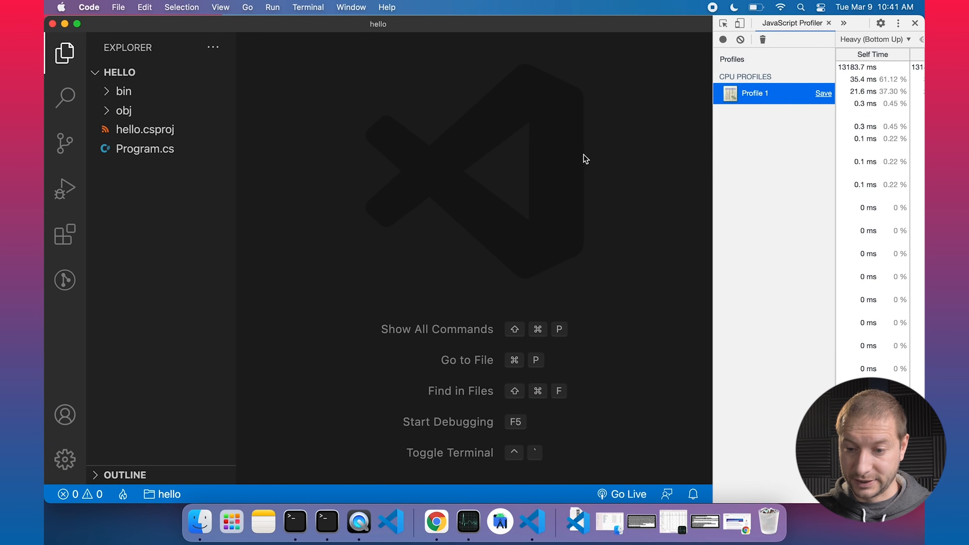
mouse_move(295, 523)
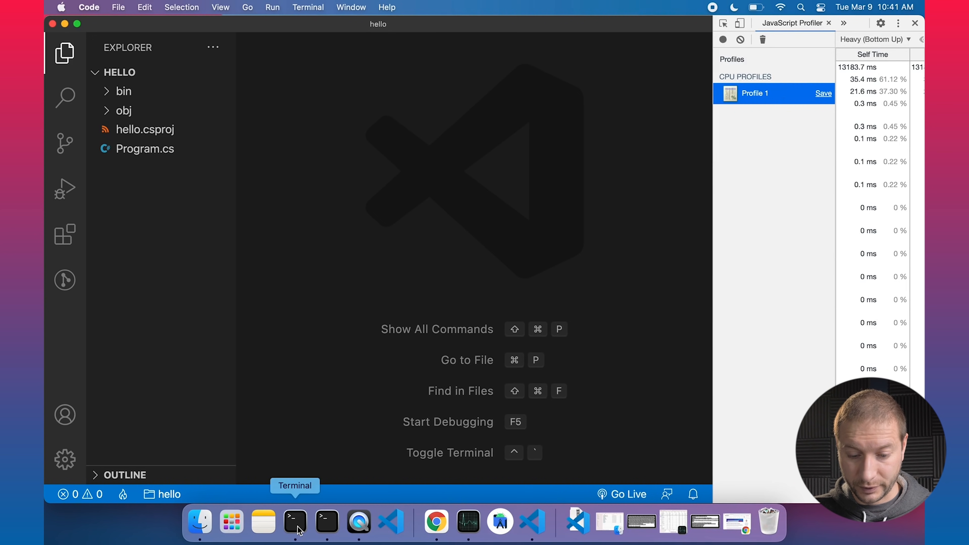
Run code --status in Terminal and scroll through the version, GPU and process output
left_click(295, 523)
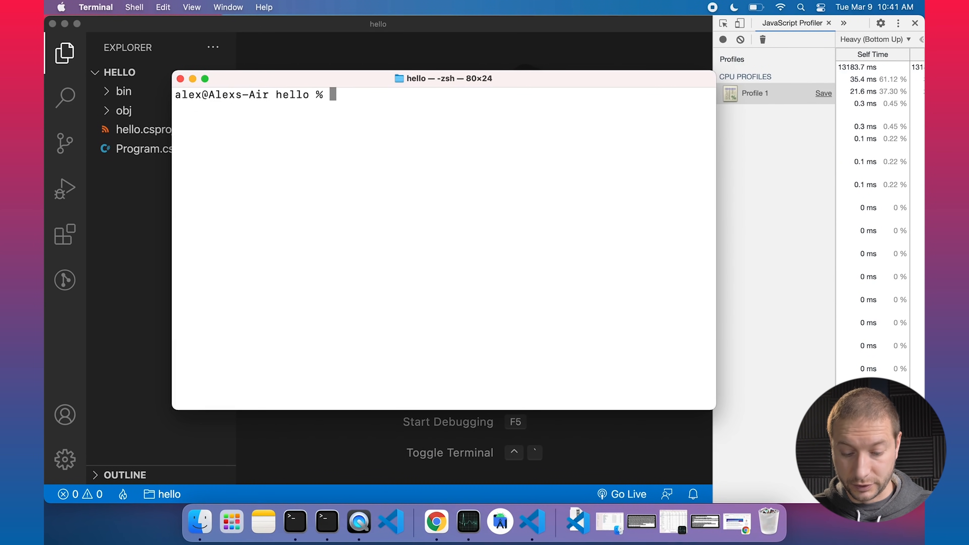
type("code --")
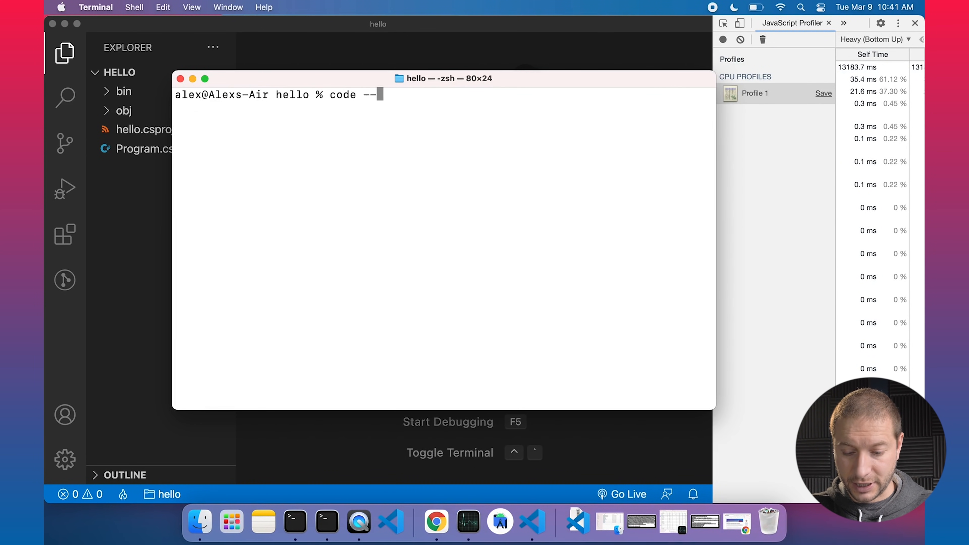
key("Return")
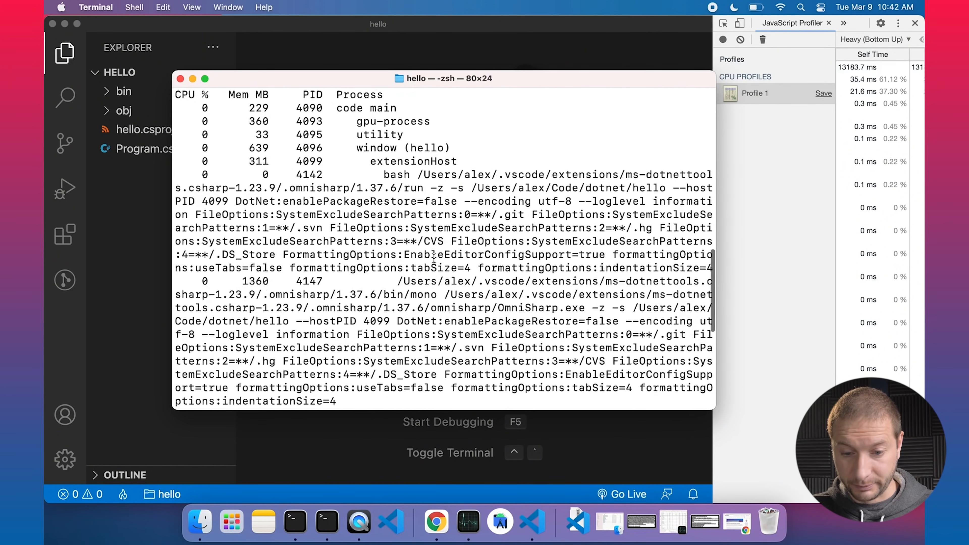
scroll("up", 3)
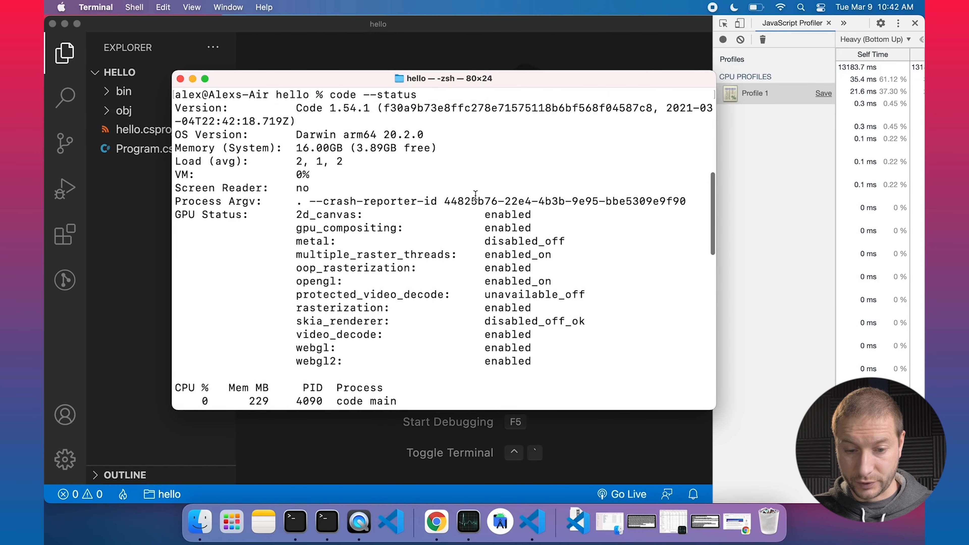
scroll("up", 3)
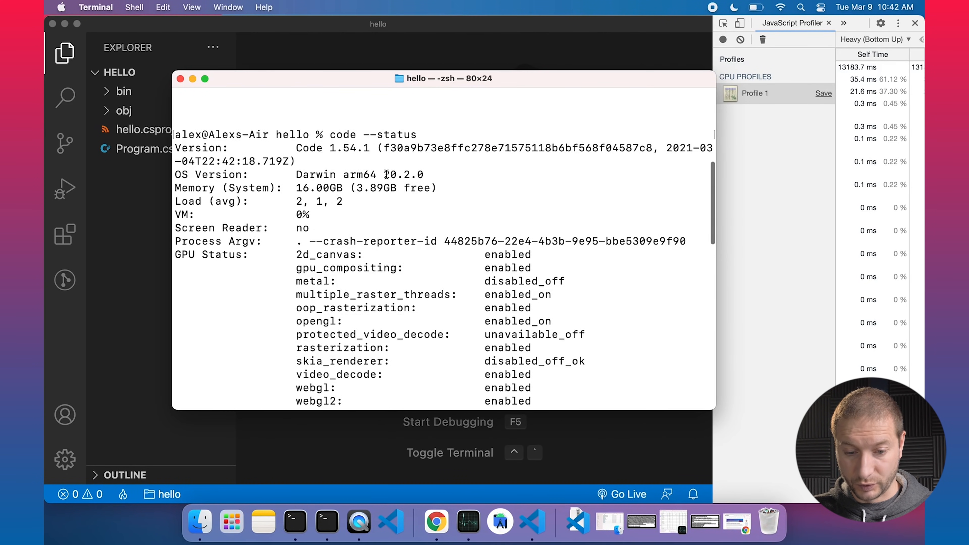
scroll("down", 3)
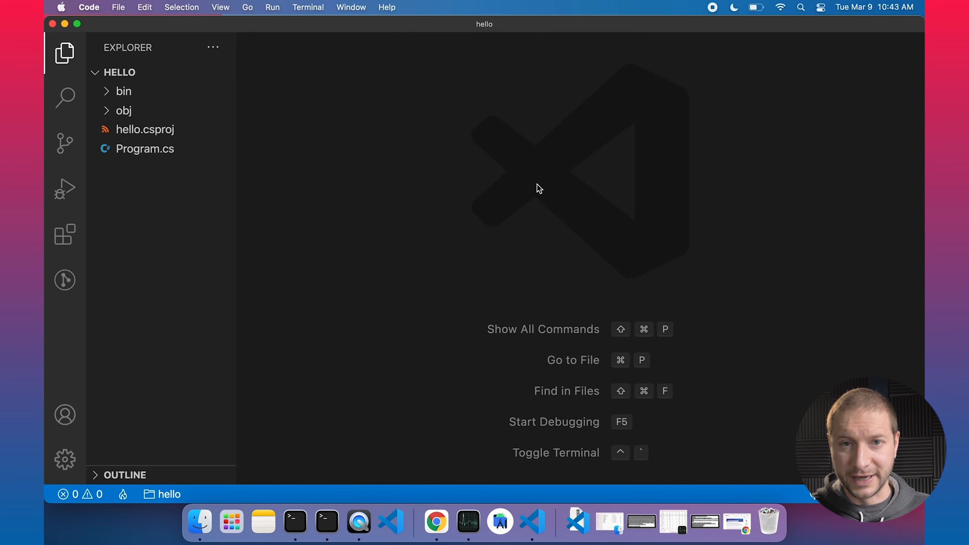
Switch to Chrome showing the YouTube channel's Videos page
left_click(452, 523)
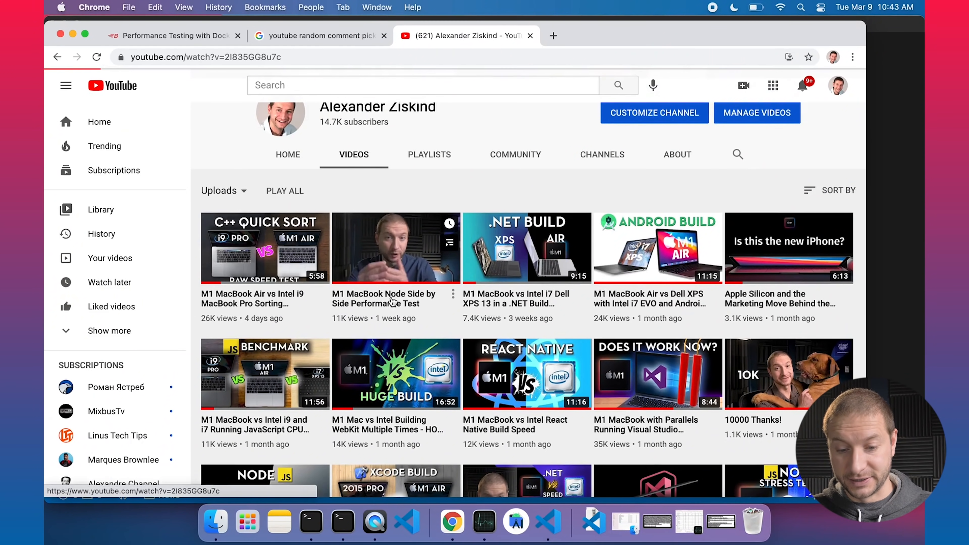
Copy the M1 MacBook Node video's share link and return to the comment-picker search results
left_click(396, 248)
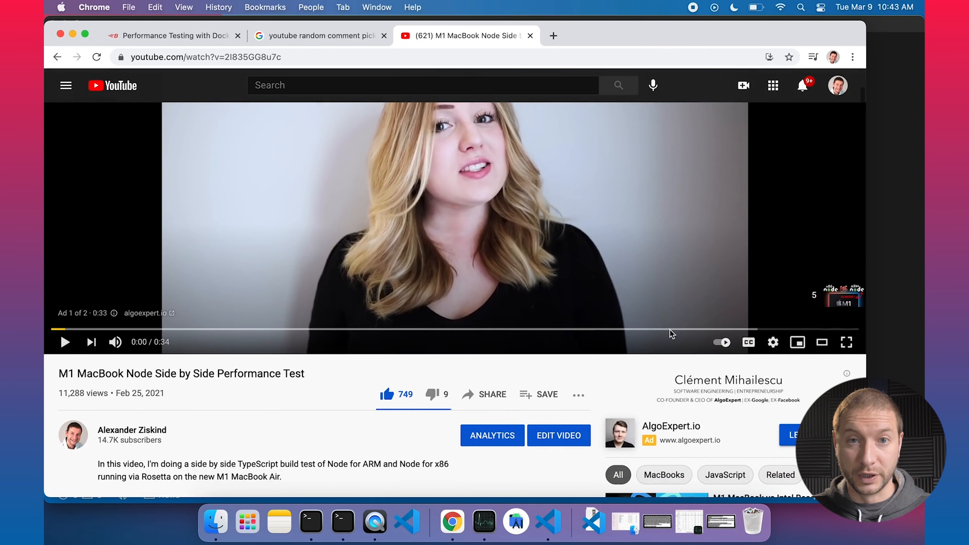
scroll("down", 3)
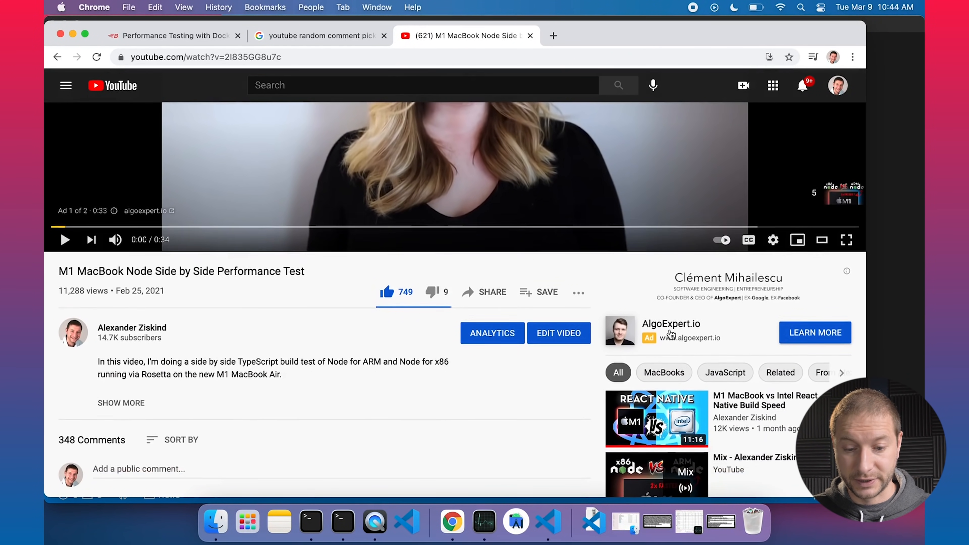
scroll("down", 3)
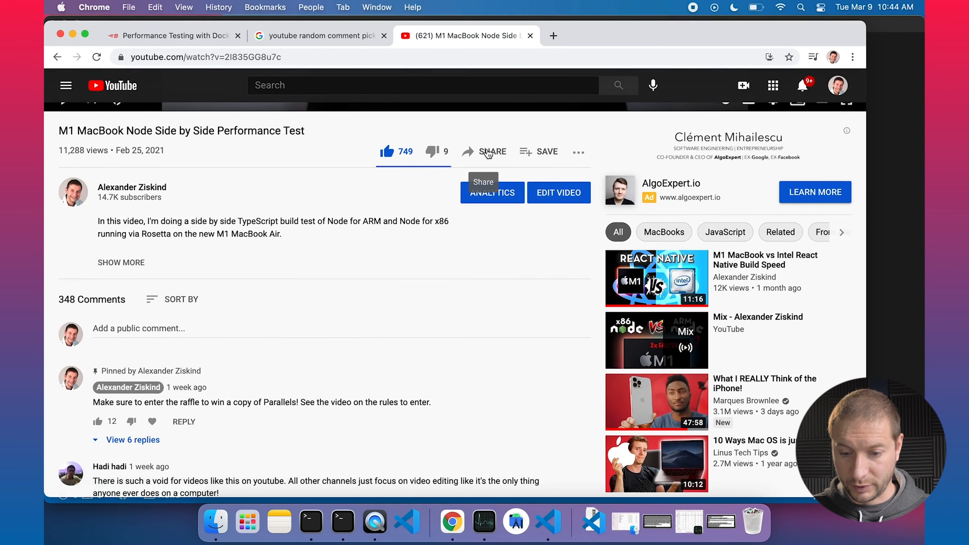
left_click(492, 151)
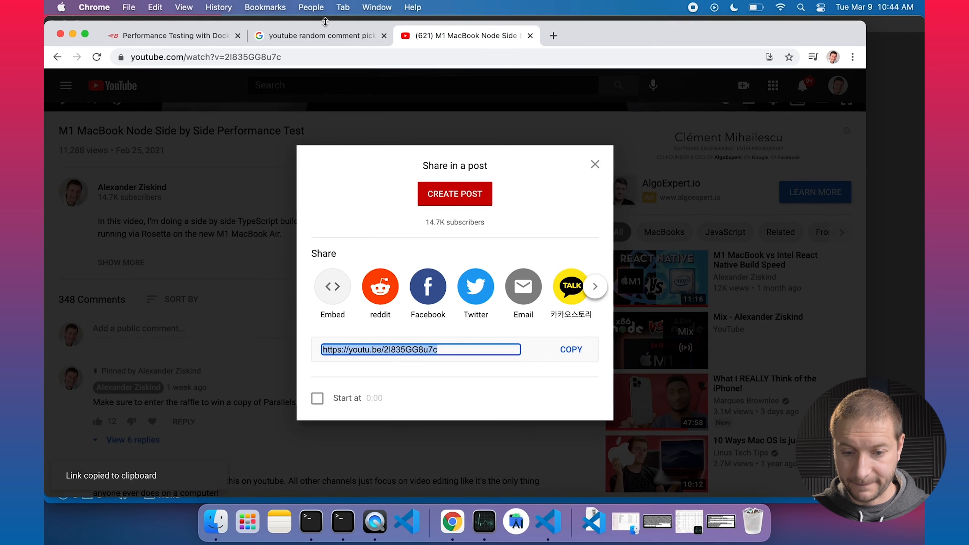
left_click(319, 36)
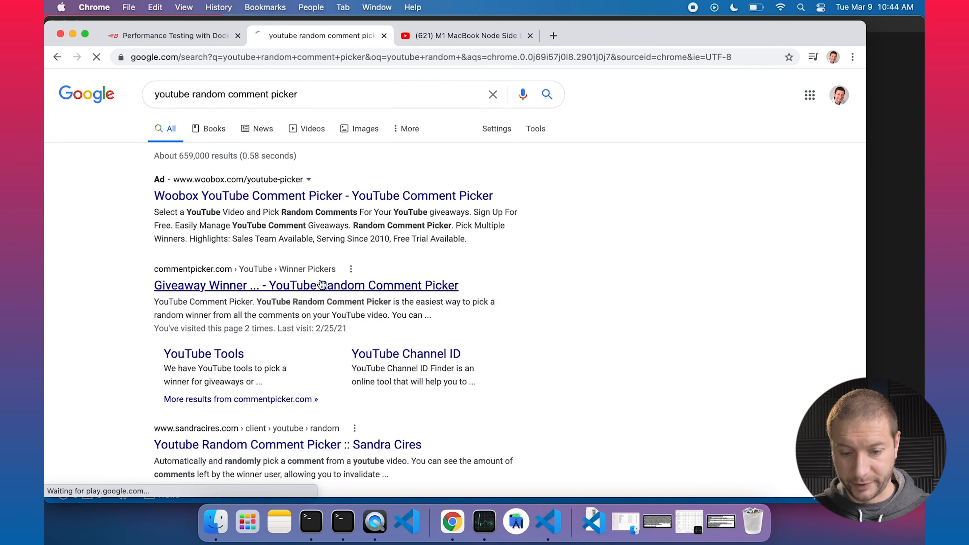
Open commentpicker.com from the results and fetch all 246 comments from the linked video
left_click(306, 285)
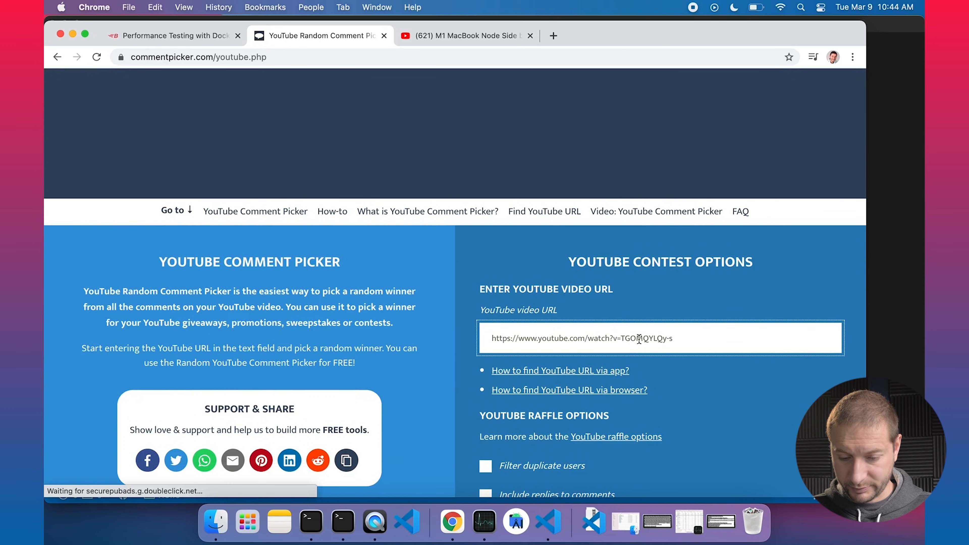
scroll("down", 3)
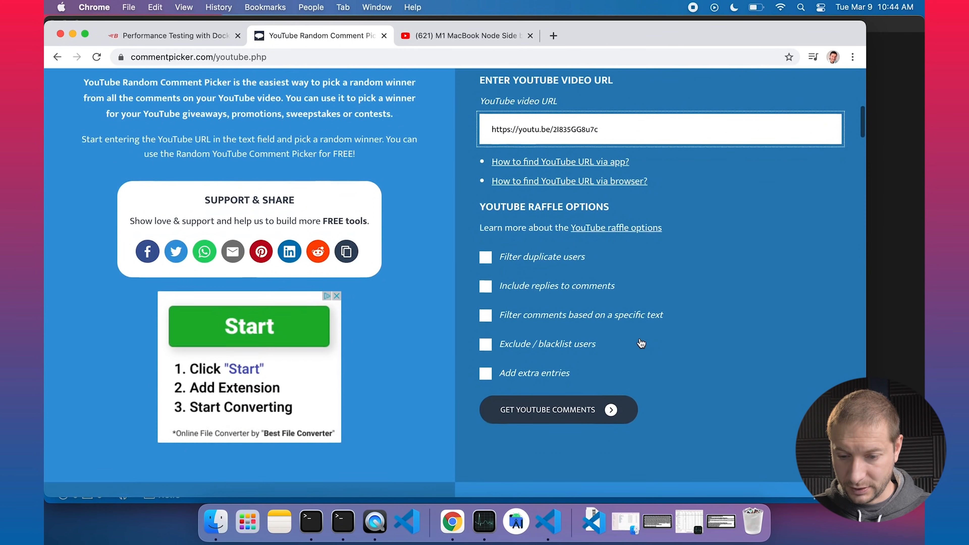
scroll("down", 3)
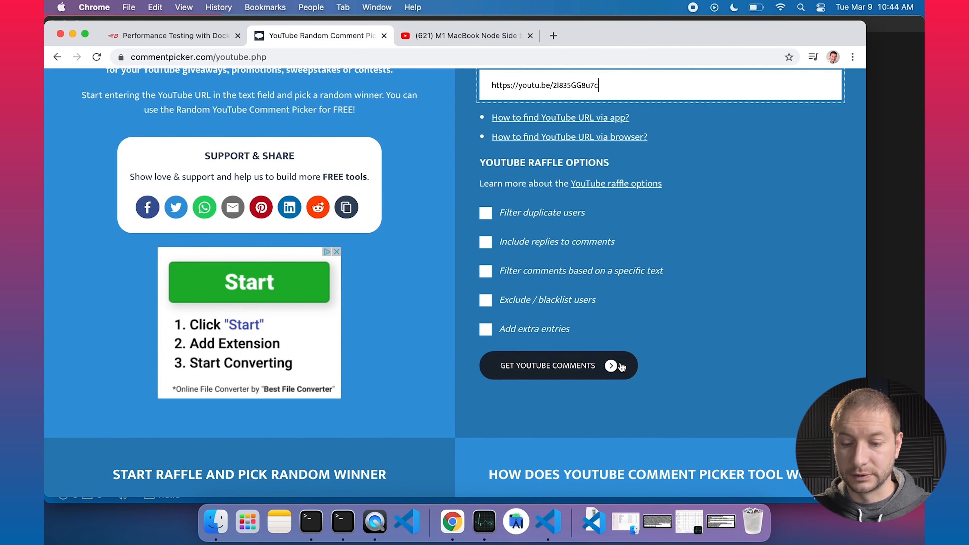
left_click(548, 365)
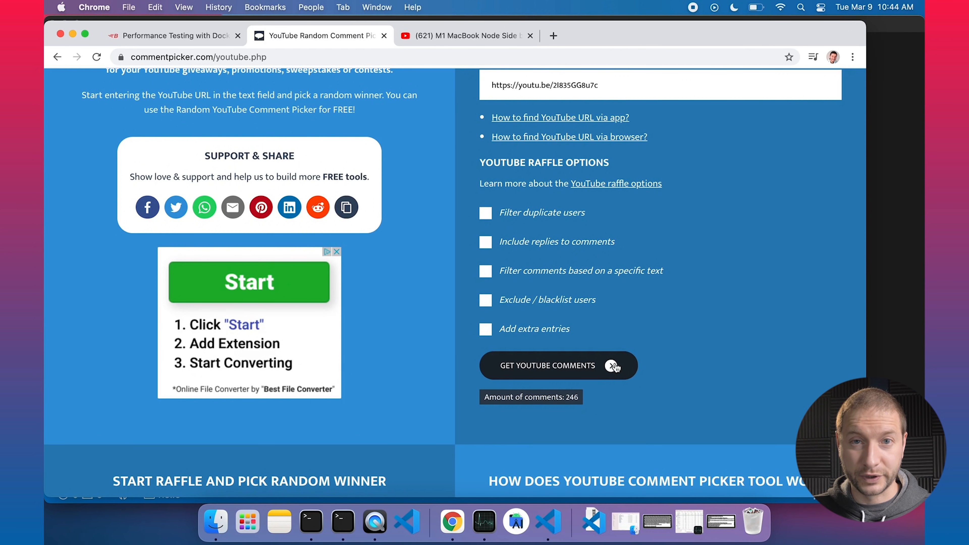
scroll("down", 3)
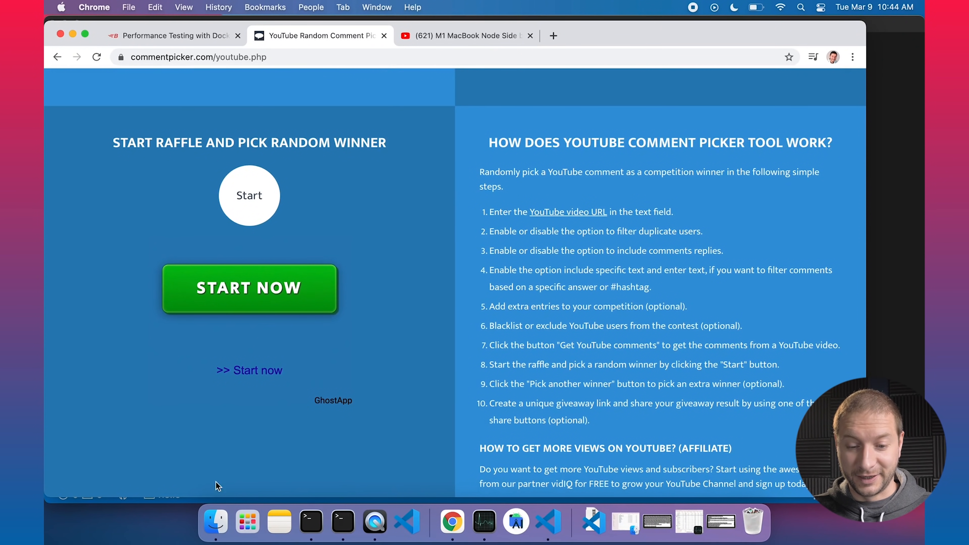
mouse_move(272, 291)
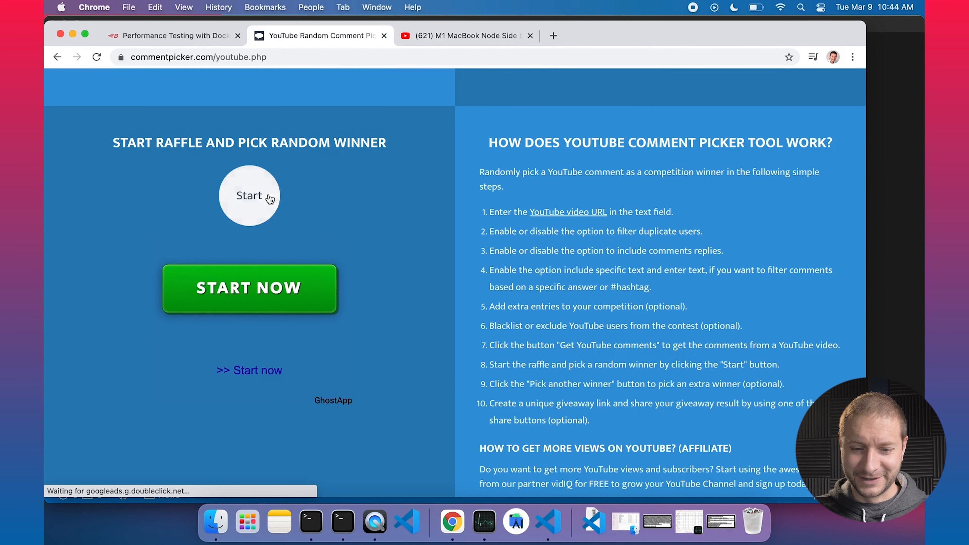
left_click(249, 195)
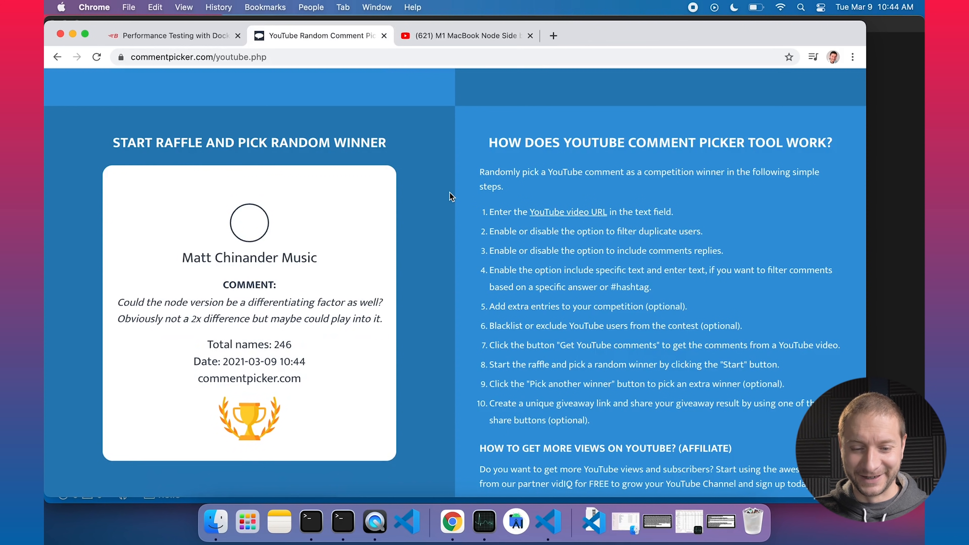